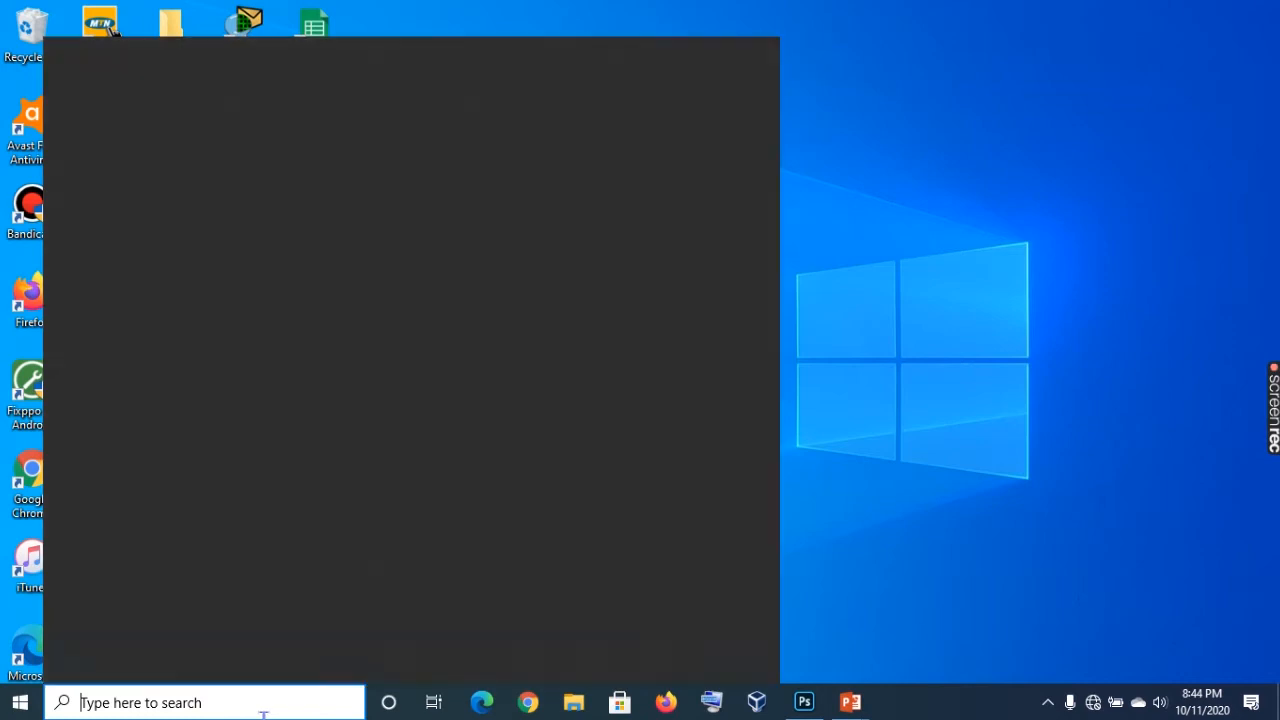
Step: Search 'con' to reach Control Panel and show its Troubleshooting page
{"action": "type", "text": "con"}
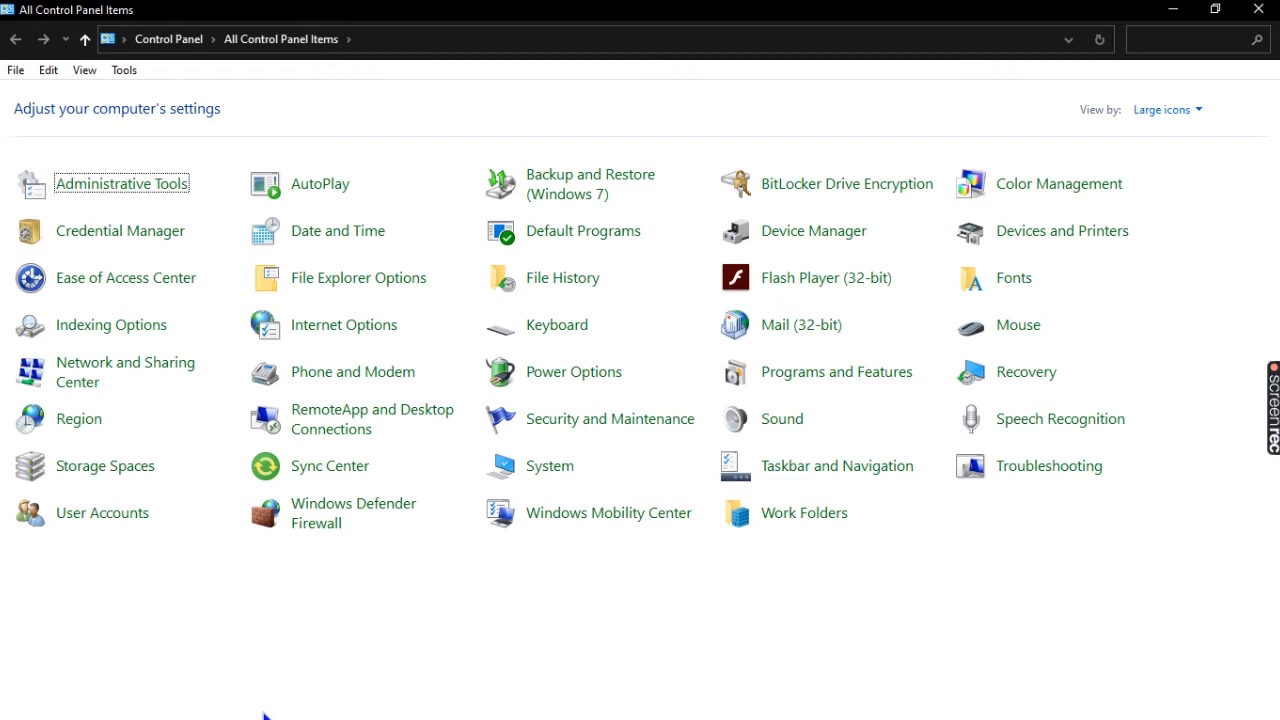
{"action": "mouse_move", "coordinate": [932, 654]}
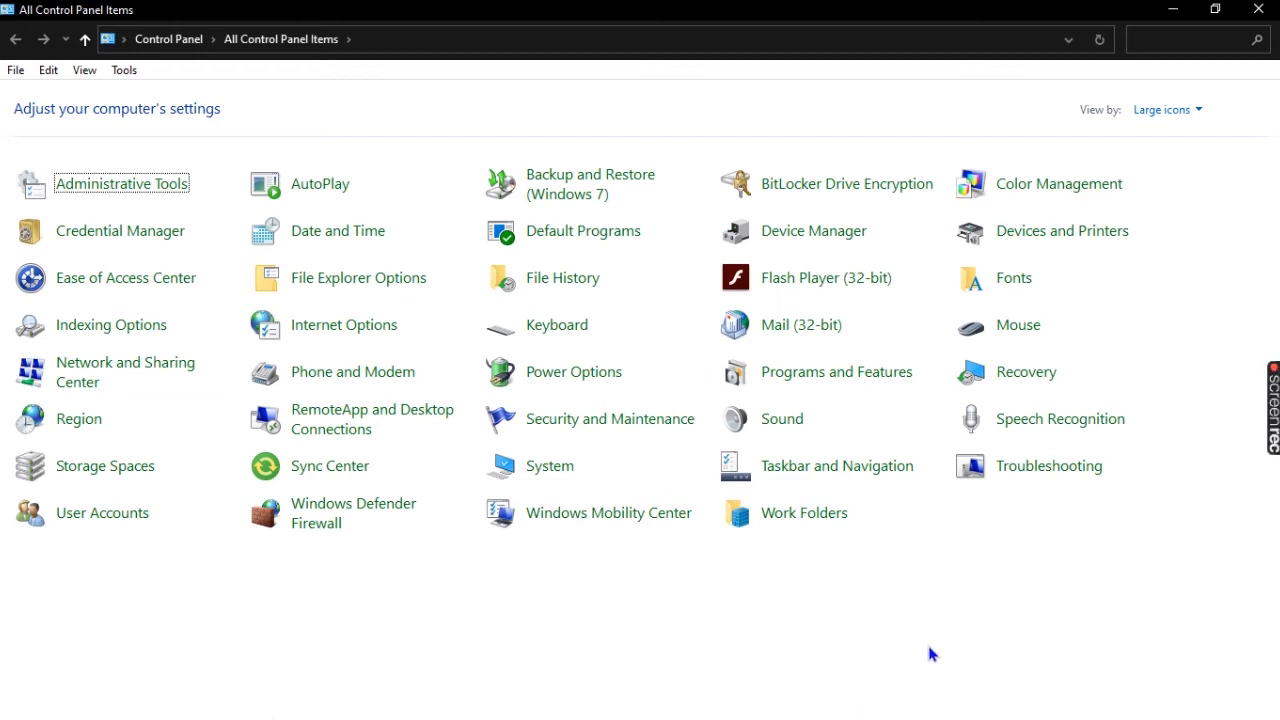
{"action": "left_click", "coordinate": [1048, 465]}
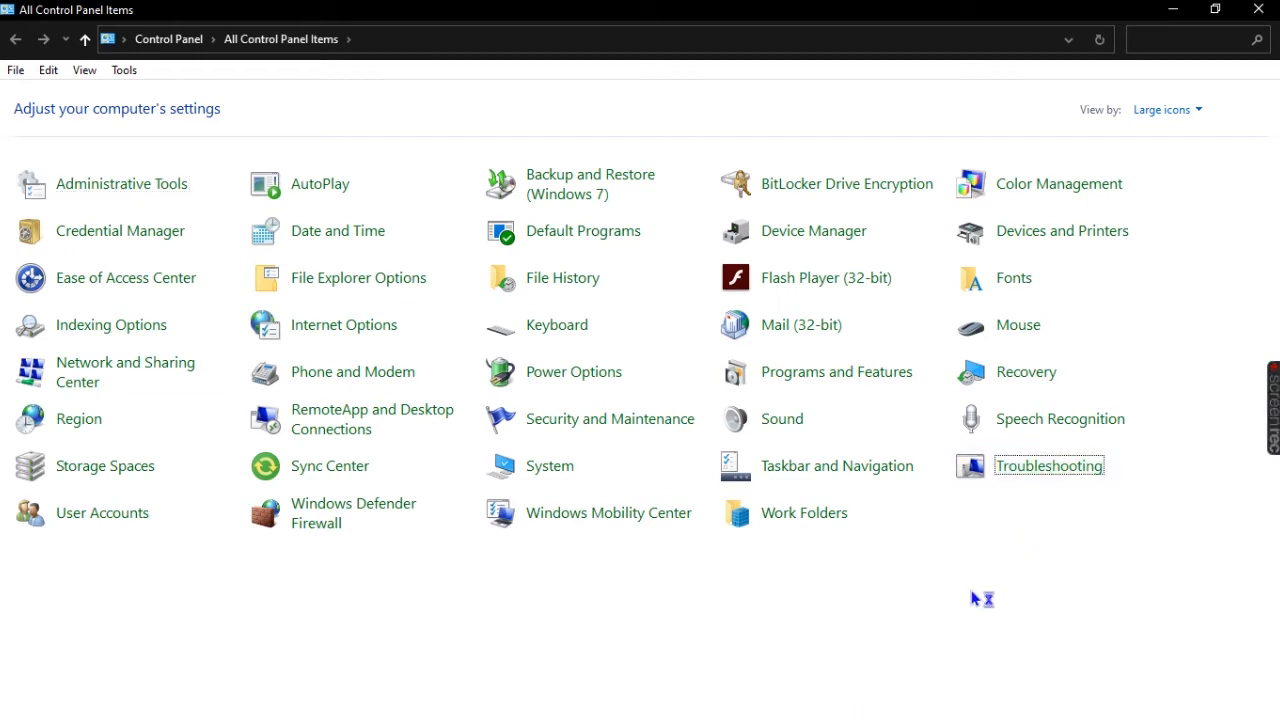
{"action": "left_click", "coordinate": [1048, 465]}
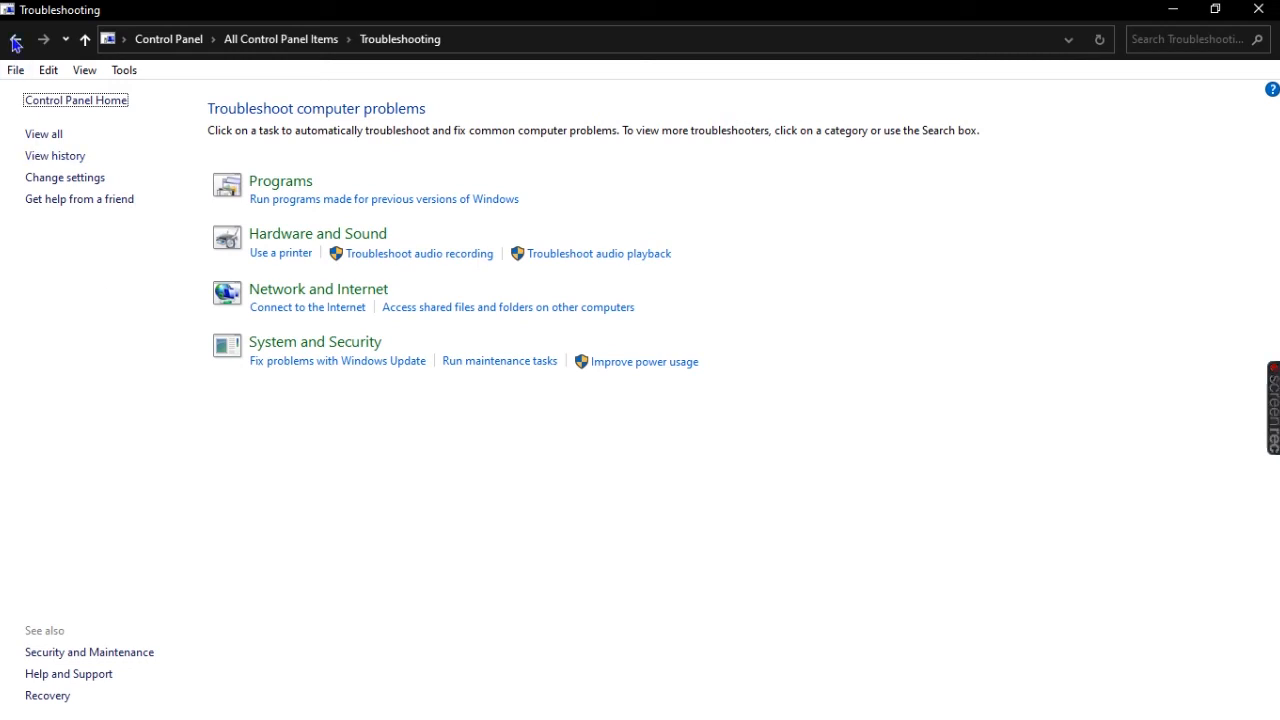
Step: Return to All Control Panel Items, enter Administrative Tools and select Computer Management
{"action": "left_click", "coordinate": [15, 39]}
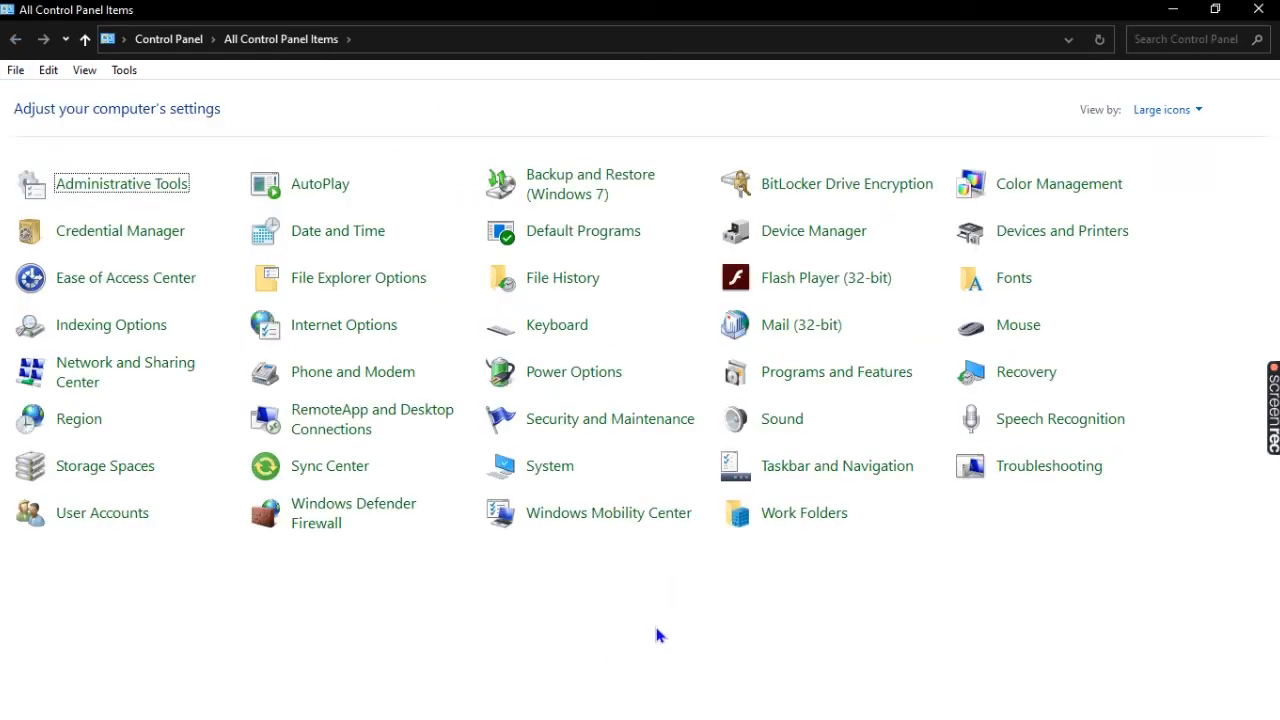
{"action": "mouse_move", "coordinate": [538, 659]}
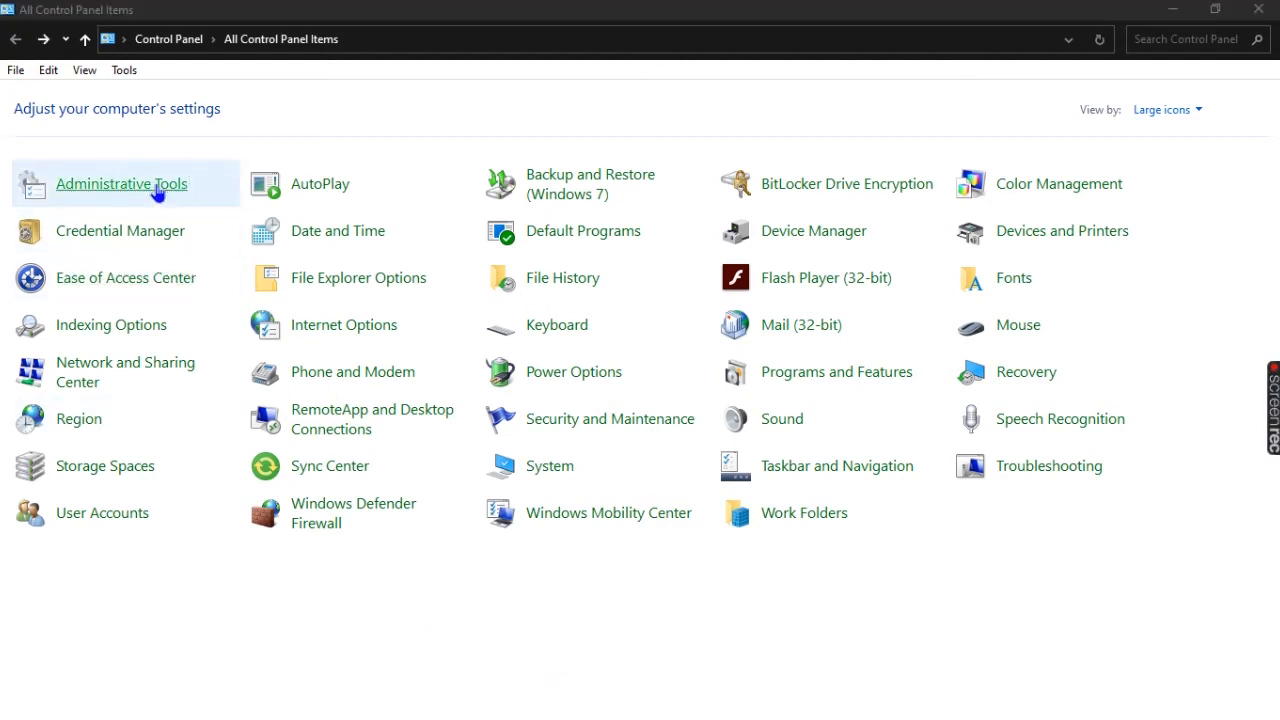
{"action": "double_click", "coordinate": [121, 183]}
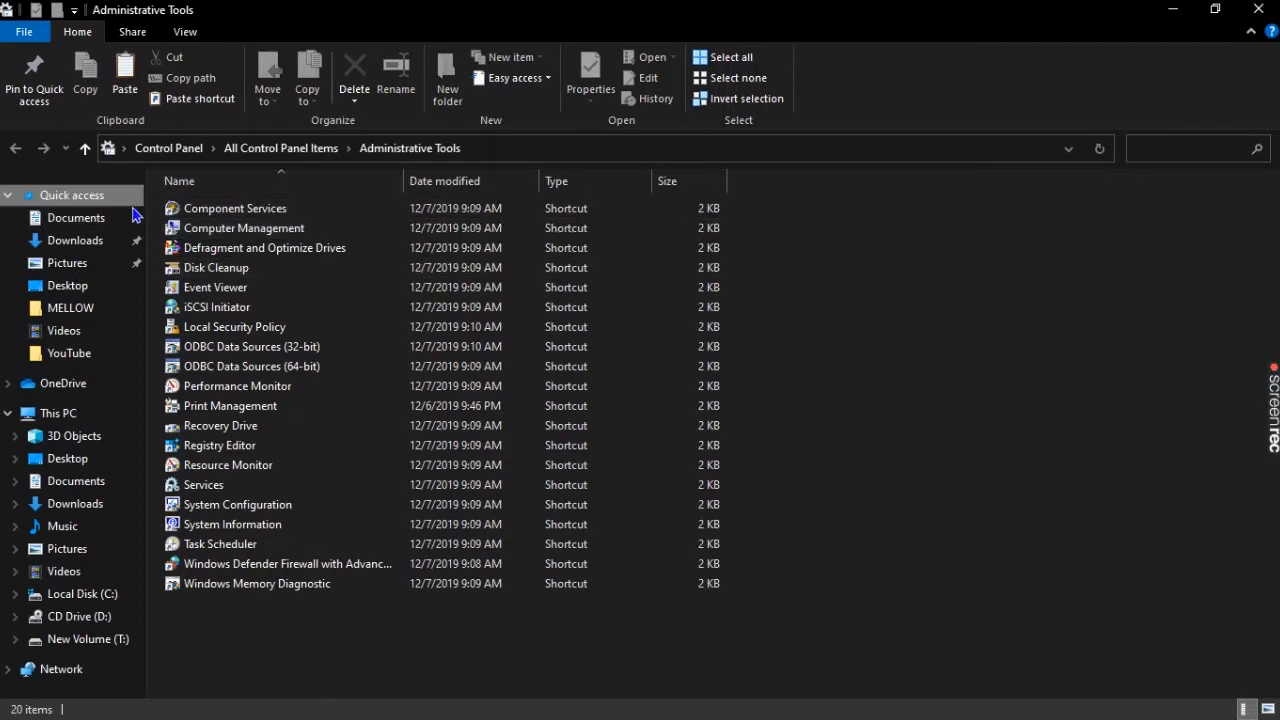
{"action": "mouse_move", "coordinate": [244, 228]}
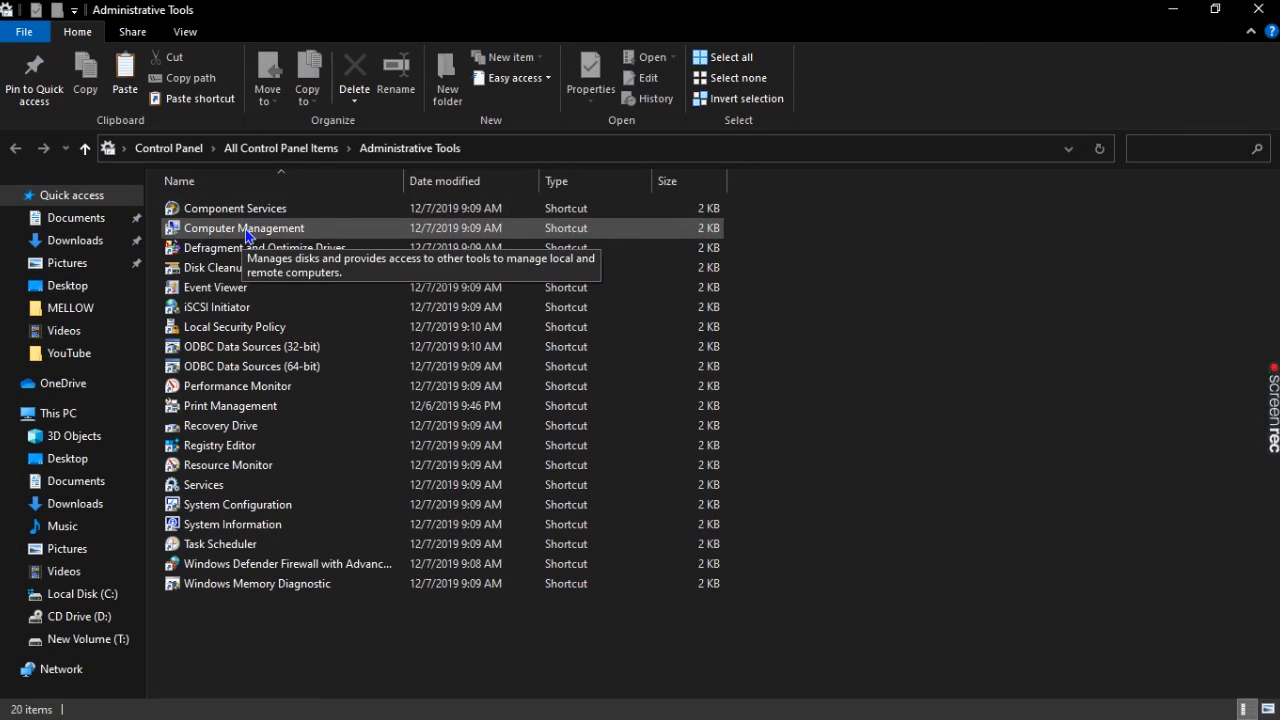
{"action": "left_click", "coordinate": [243, 228]}
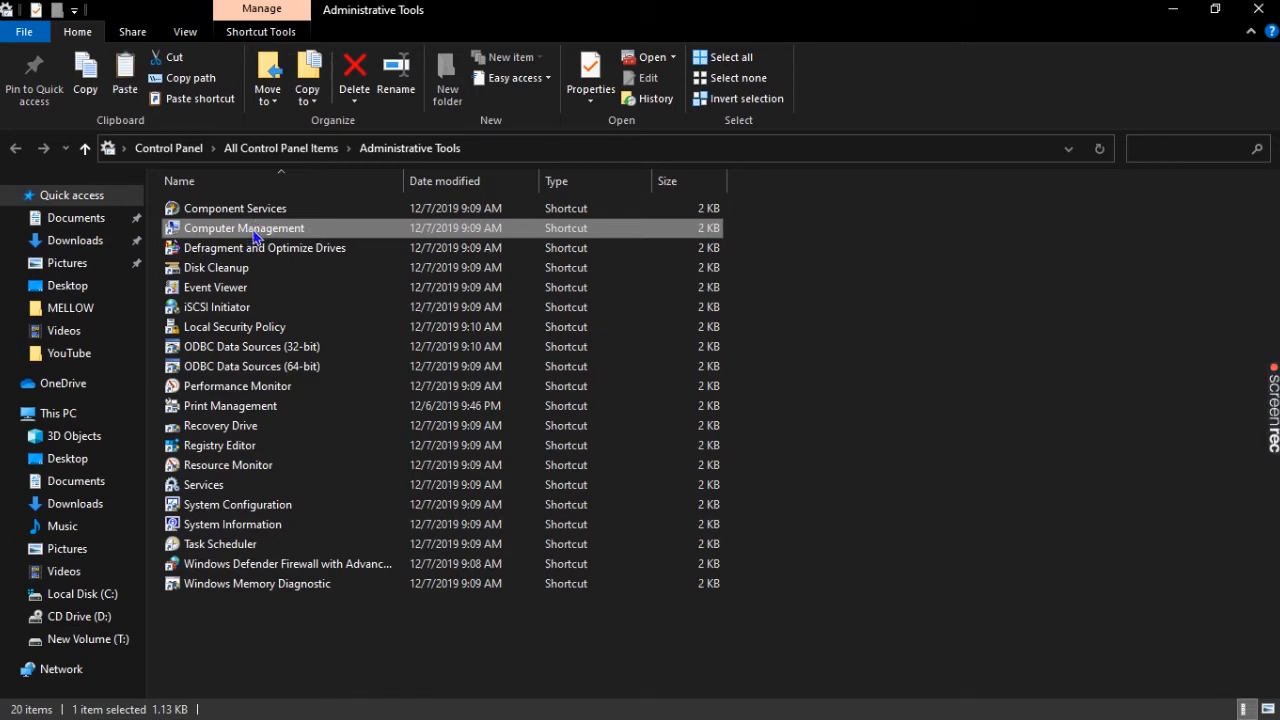
{"action": "mouse_move", "coordinate": [255, 235]}
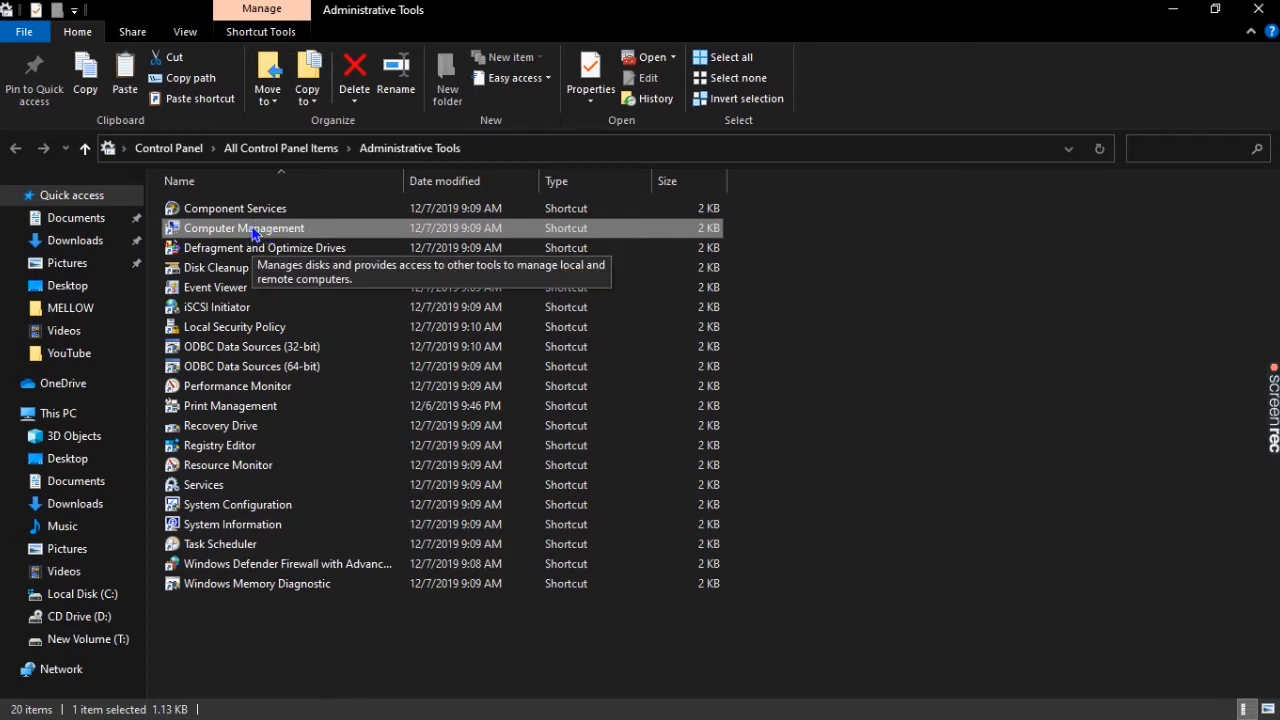
Step: Launch Computer Management and show the Device Manager device tree
{"action": "double_click", "coordinate": [243, 228]}
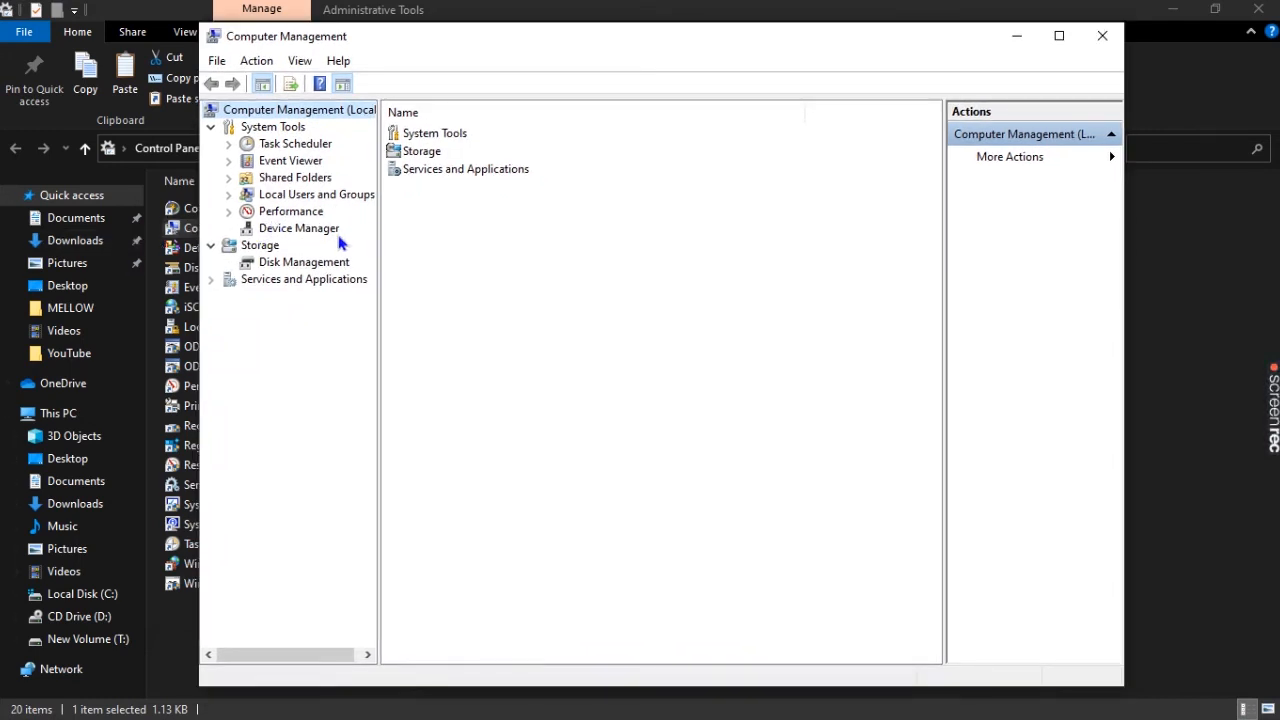
{"action": "mouse_move", "coordinate": [318, 238]}
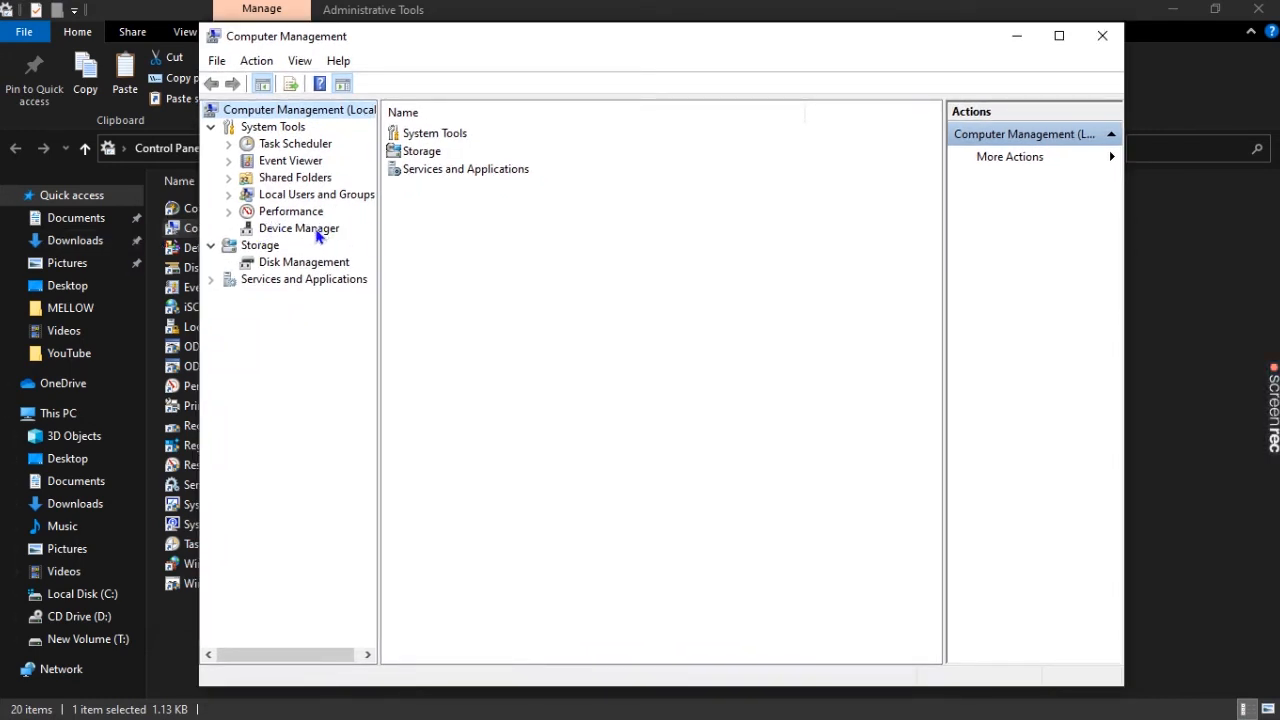
{"action": "left_click", "coordinate": [299, 228]}
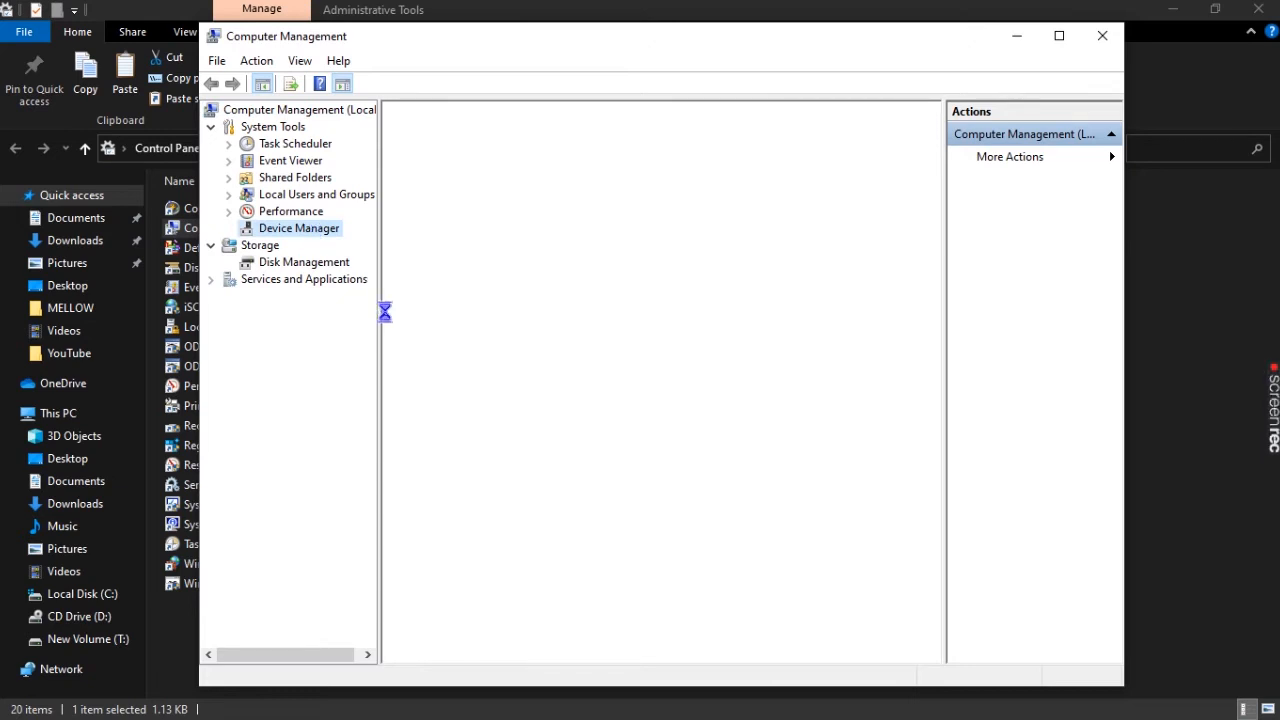
{"action": "left_click", "coordinate": [299, 228]}
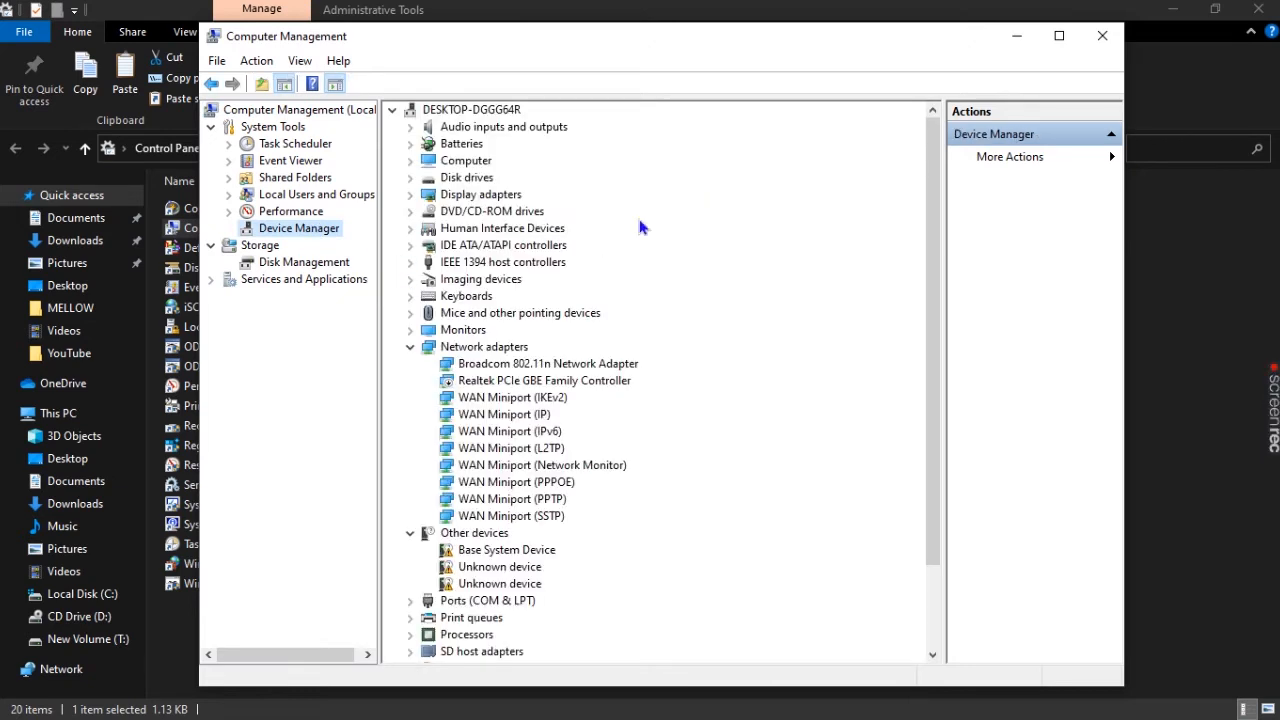
{"action": "scroll", "scroll_direction": "down", "scroll_amount": 3}
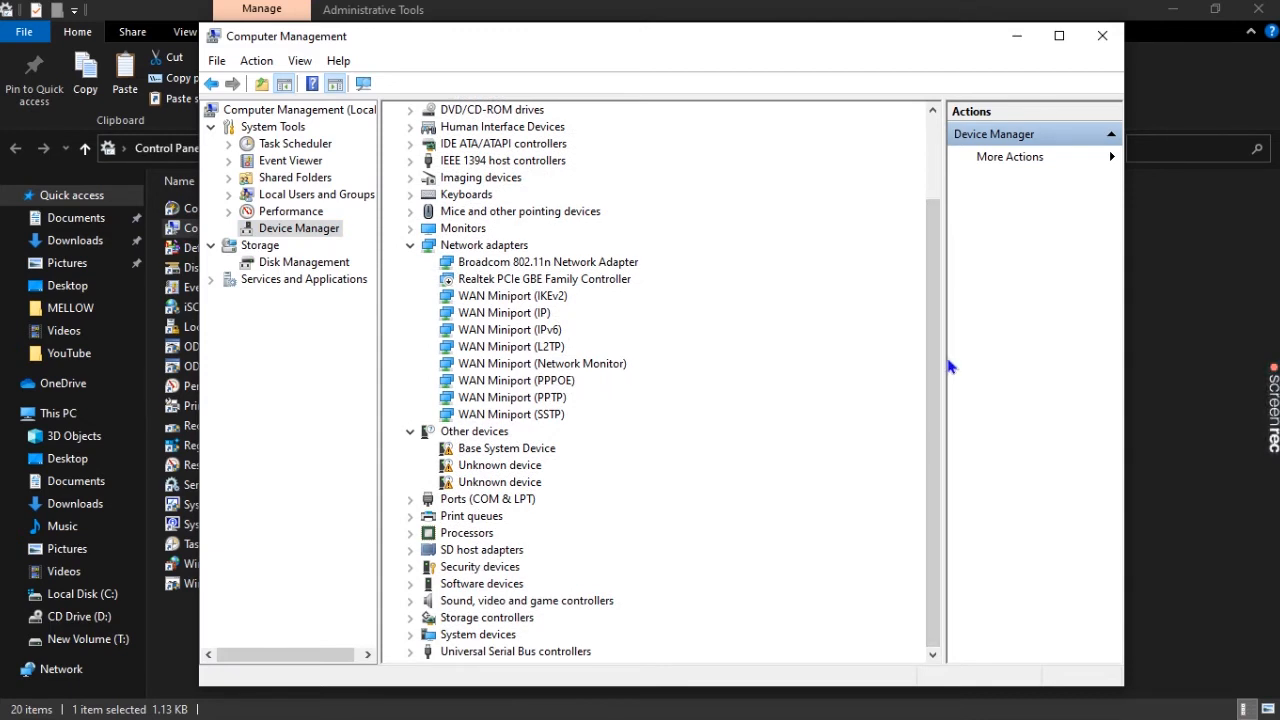
{"action": "mouse_move", "coordinate": [953, 367]}
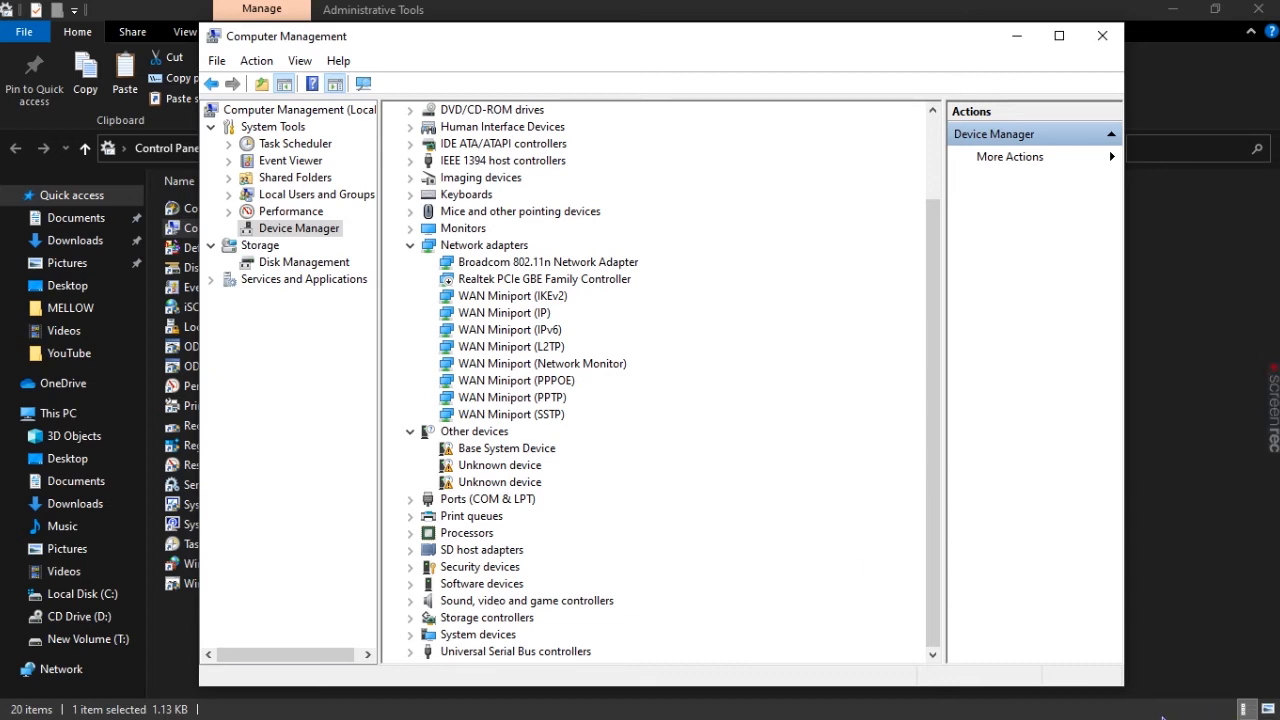
{"action": "mouse_move", "coordinate": [716, 618]}
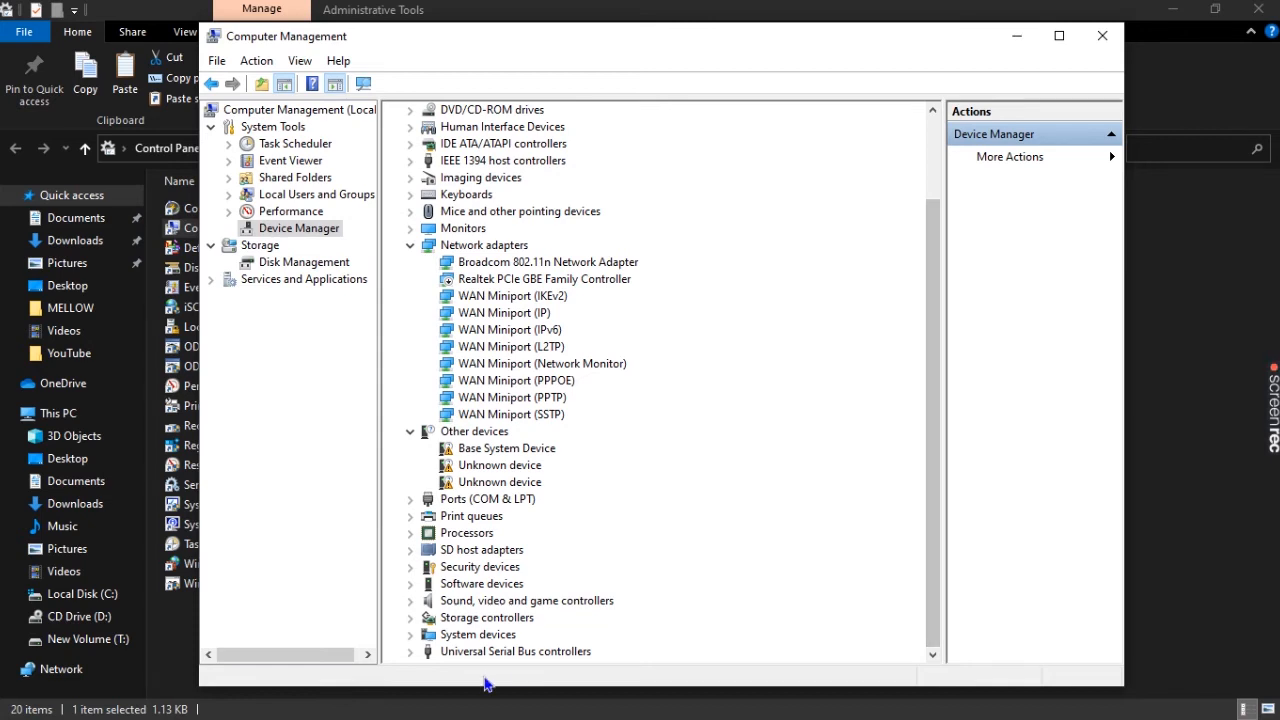
{"action": "mouse_move", "coordinate": [415, 658]}
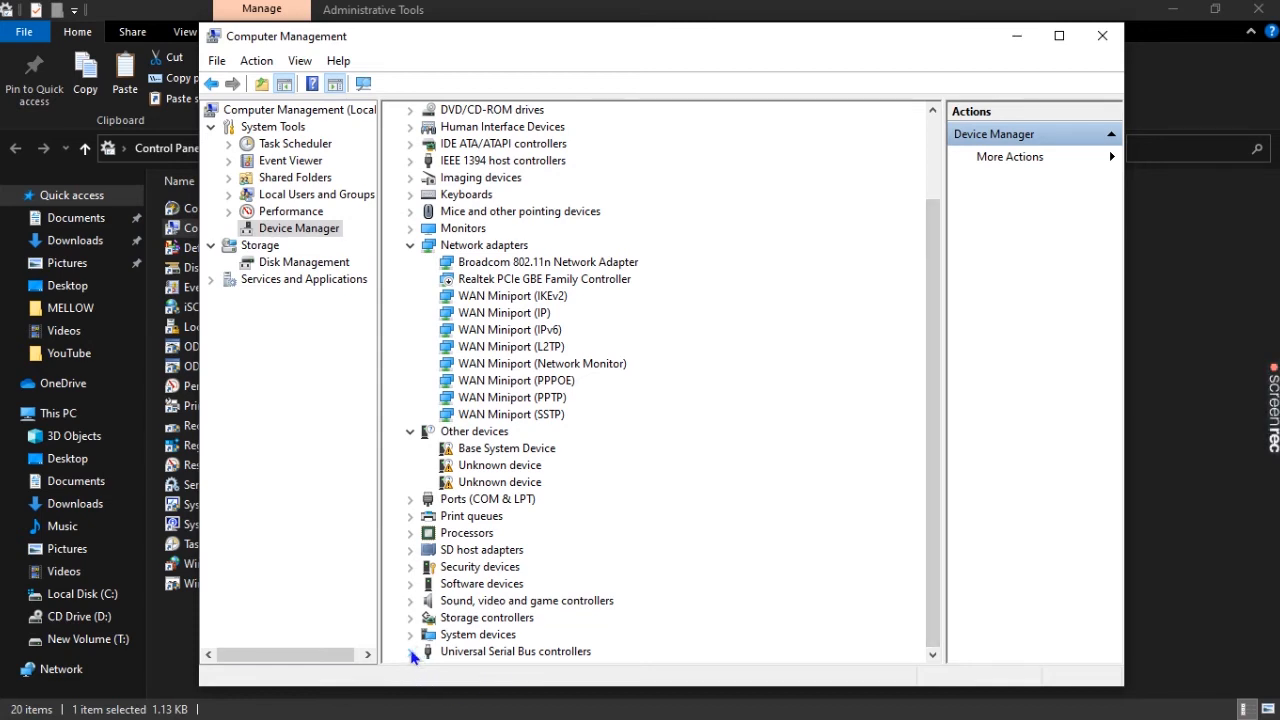
Step: Expand Universal Serial Bus controllers and inspect actions for the first USB Composite Device
{"action": "left_click", "coordinate": [410, 651]}
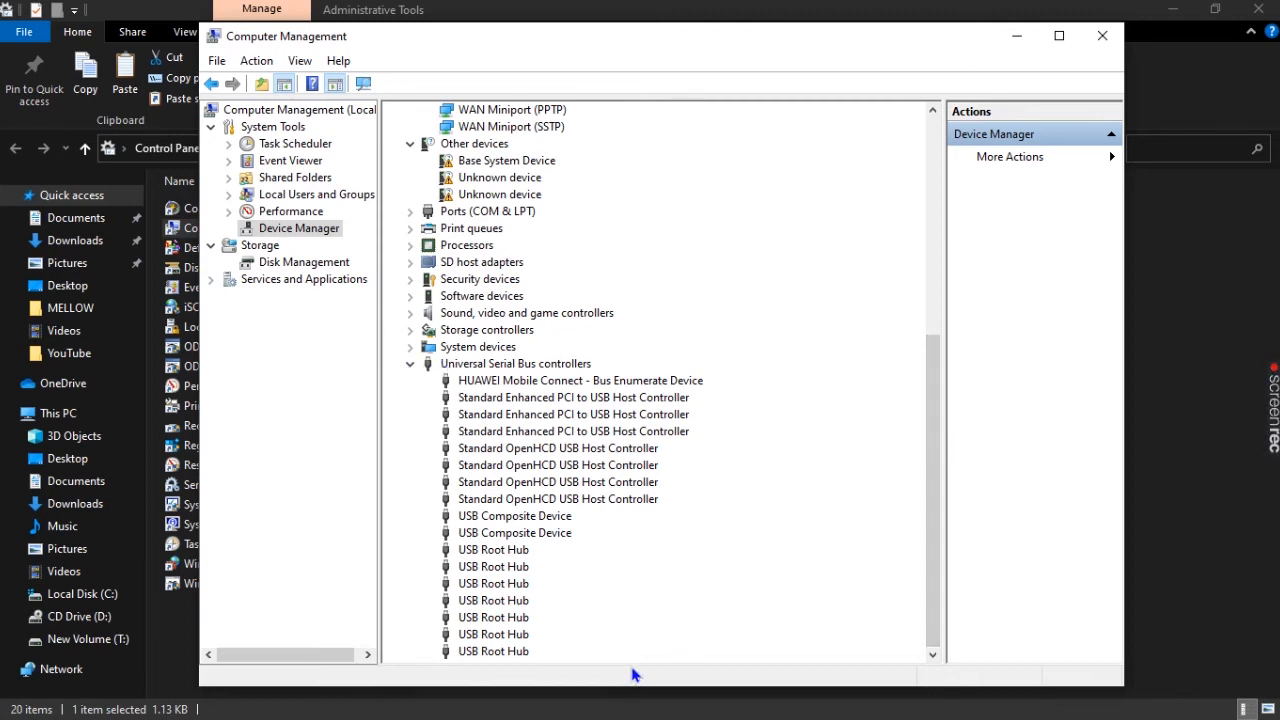
{"action": "mouse_move", "coordinate": [588, 628]}
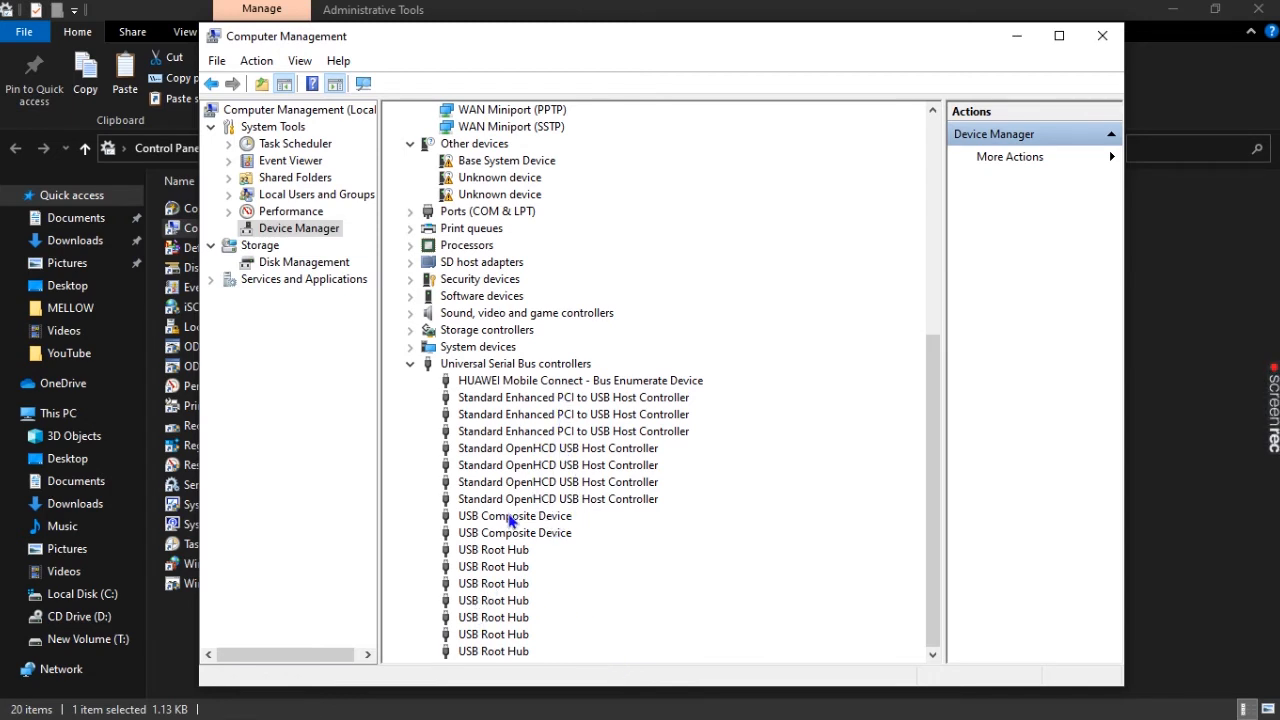
{"action": "mouse_move", "coordinate": [538, 510]}
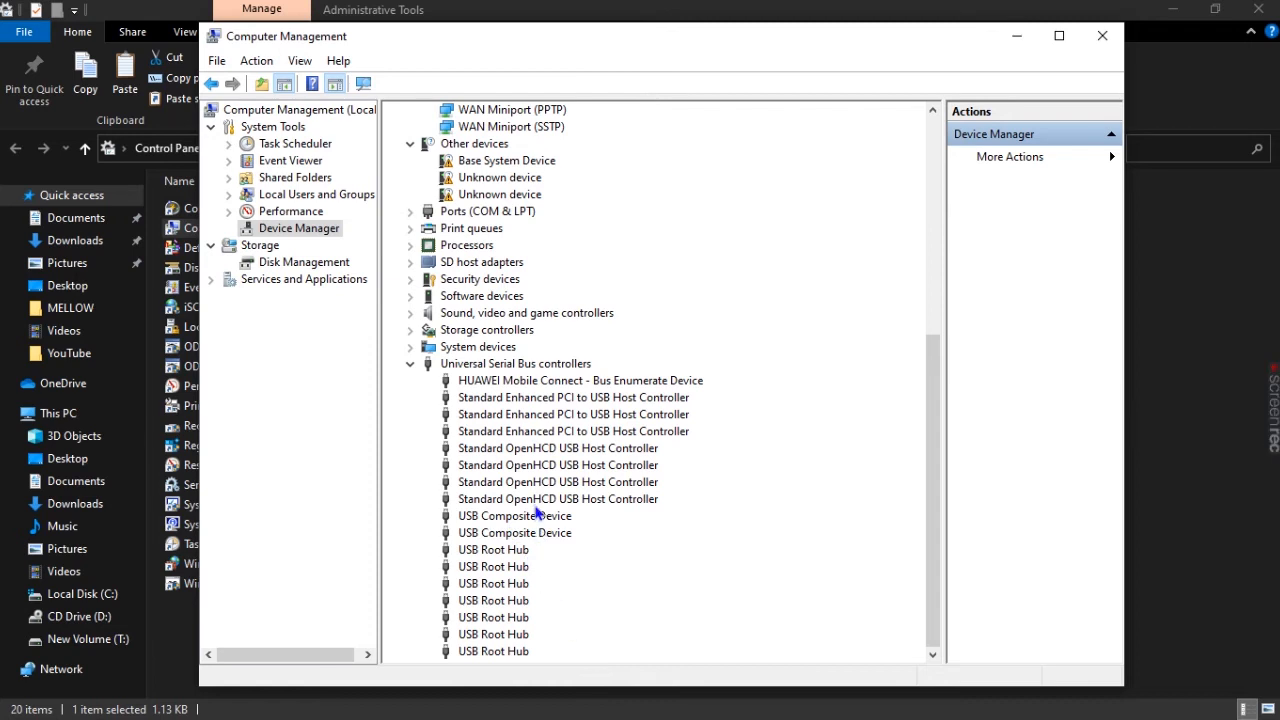
{"action": "mouse_move", "coordinate": [488, 519]}
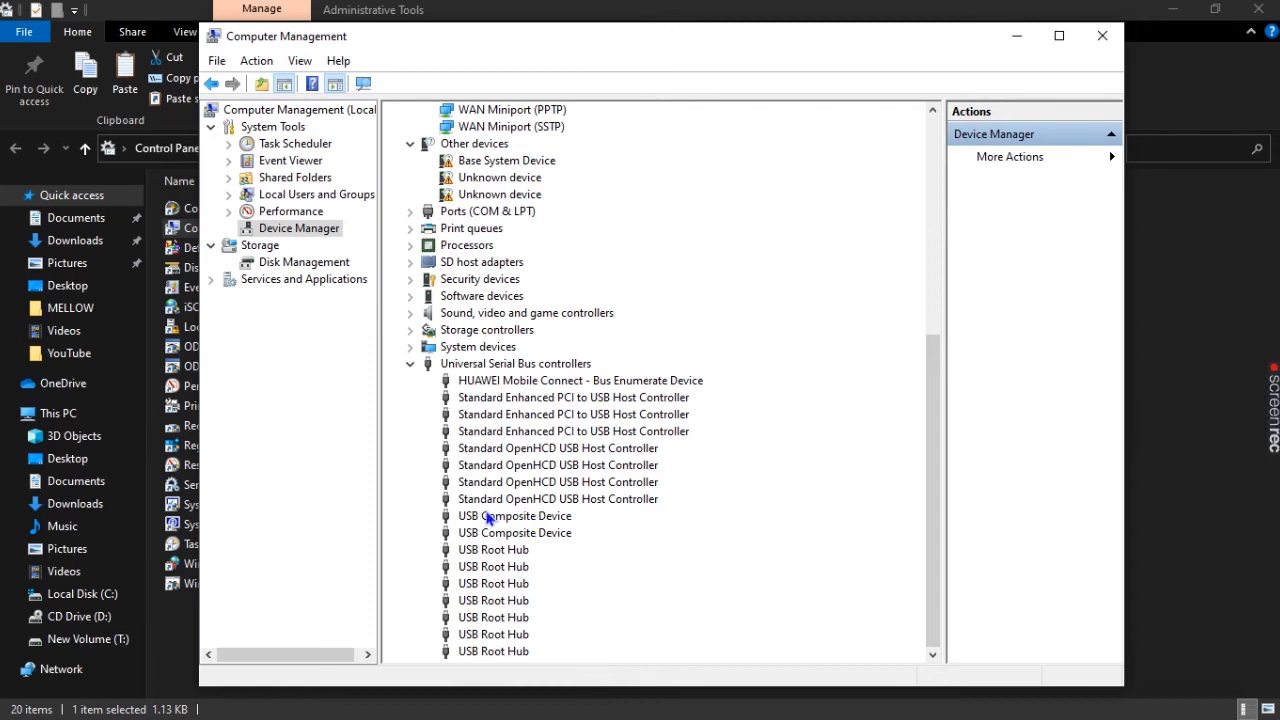
{"action": "mouse_move", "coordinate": [505, 527]}
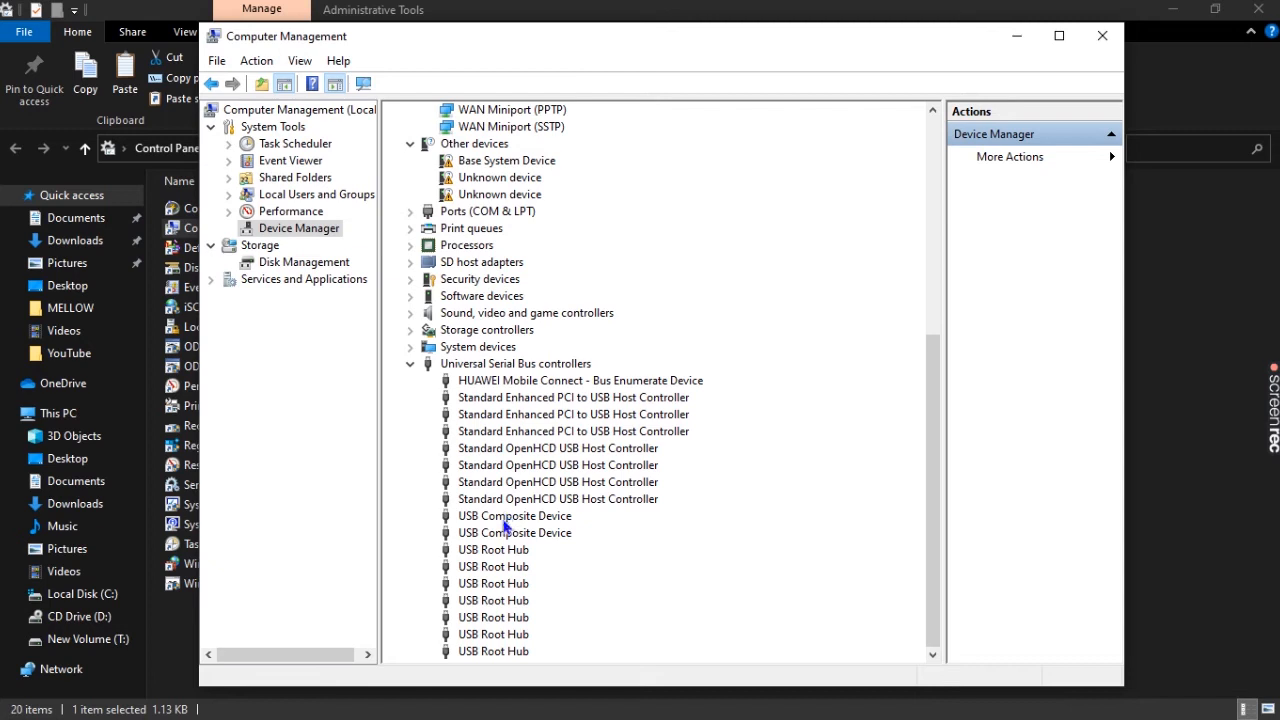
{"action": "left_click", "coordinate": [514, 515]}
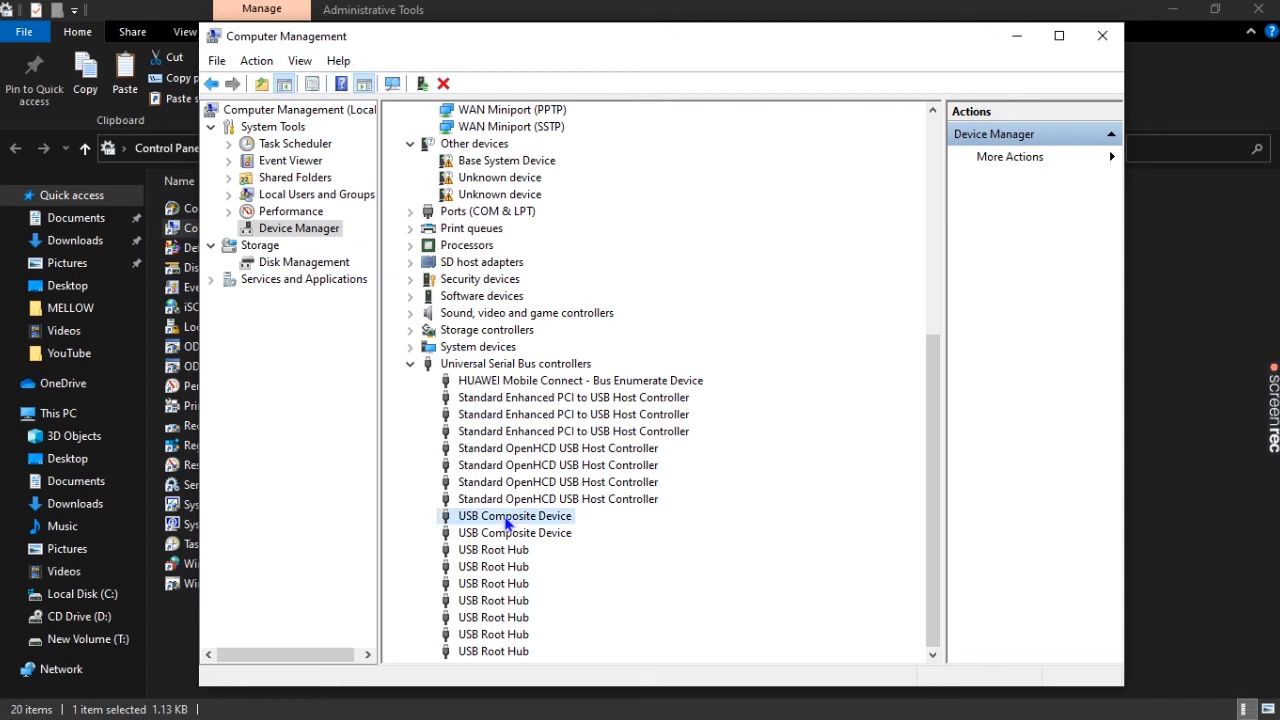
{"action": "mouse_move", "coordinate": [522, 557]}
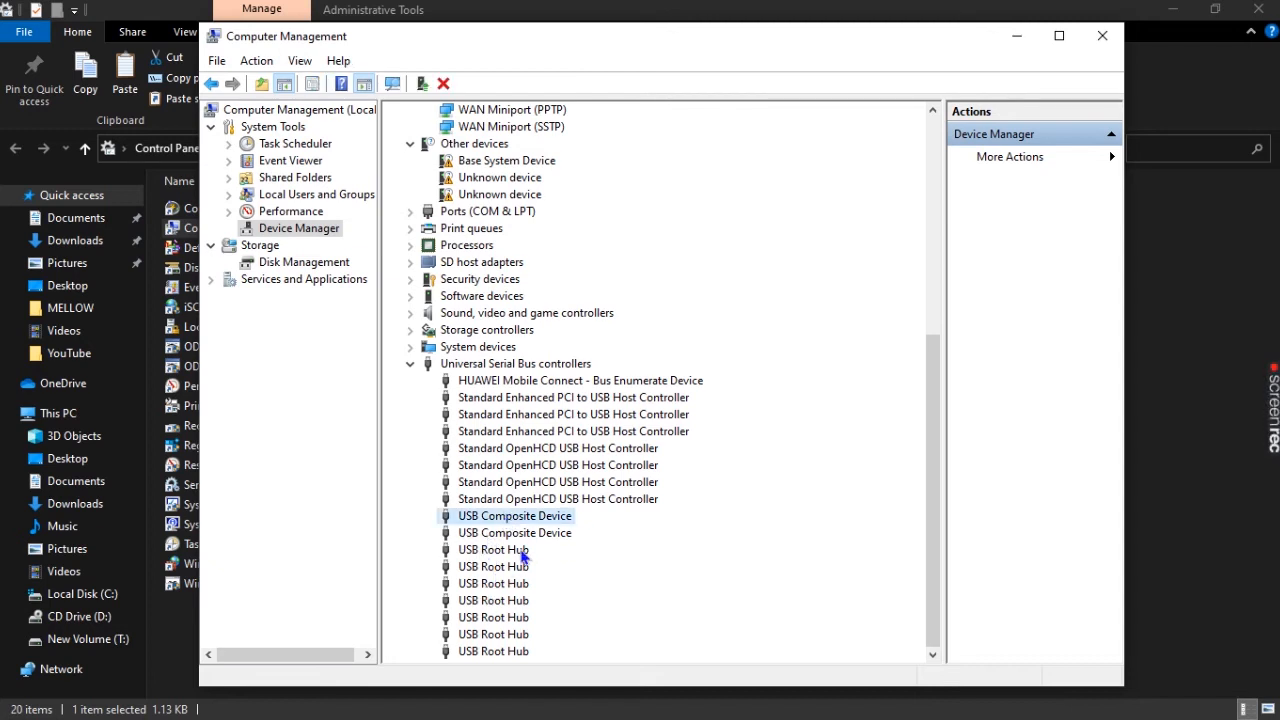
{"action": "right_click", "coordinate": [508, 515]}
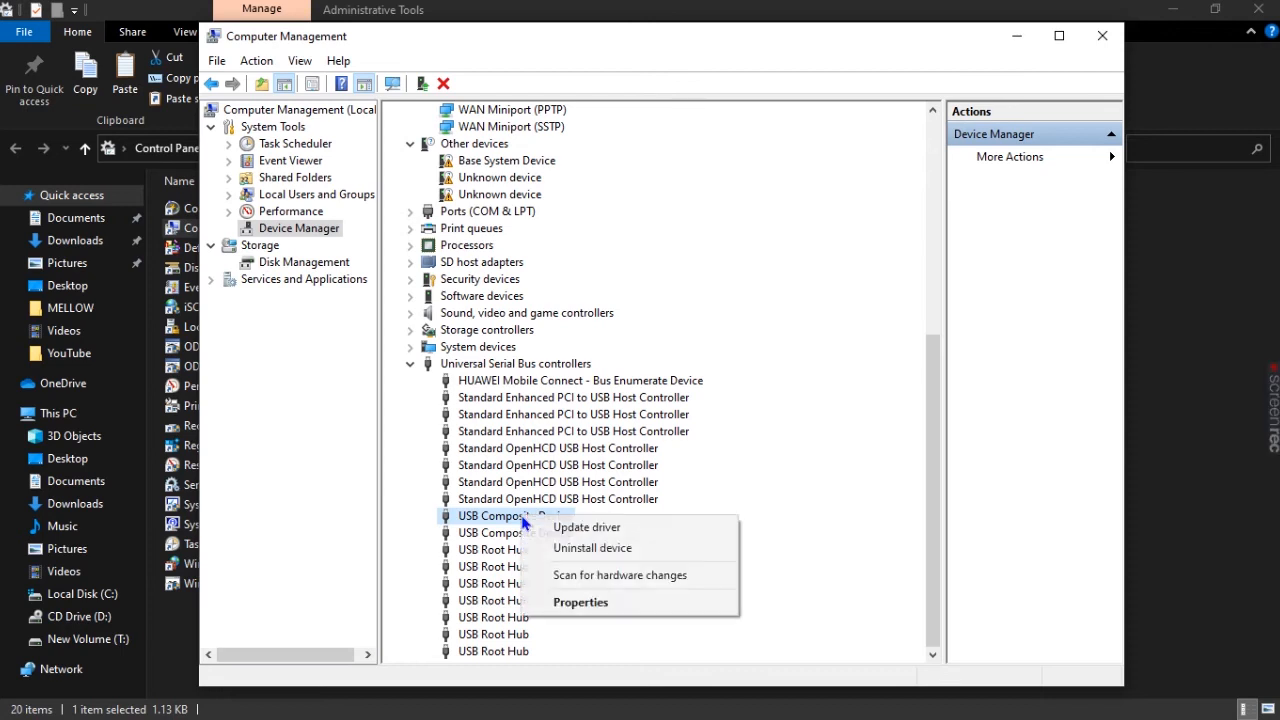
{"action": "left_click", "coordinate": [509, 515]}
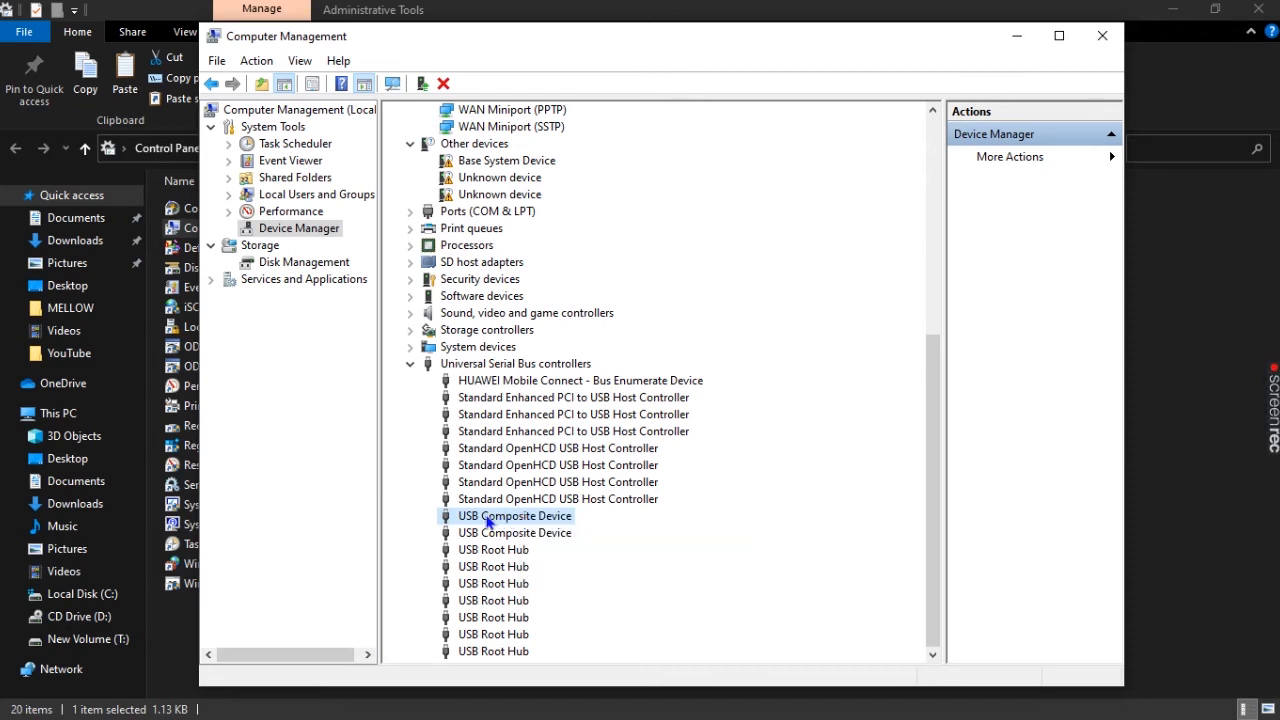
Step: Show the context actions for the second USB Composite Device
{"action": "left_click", "coordinate": [514, 532]}
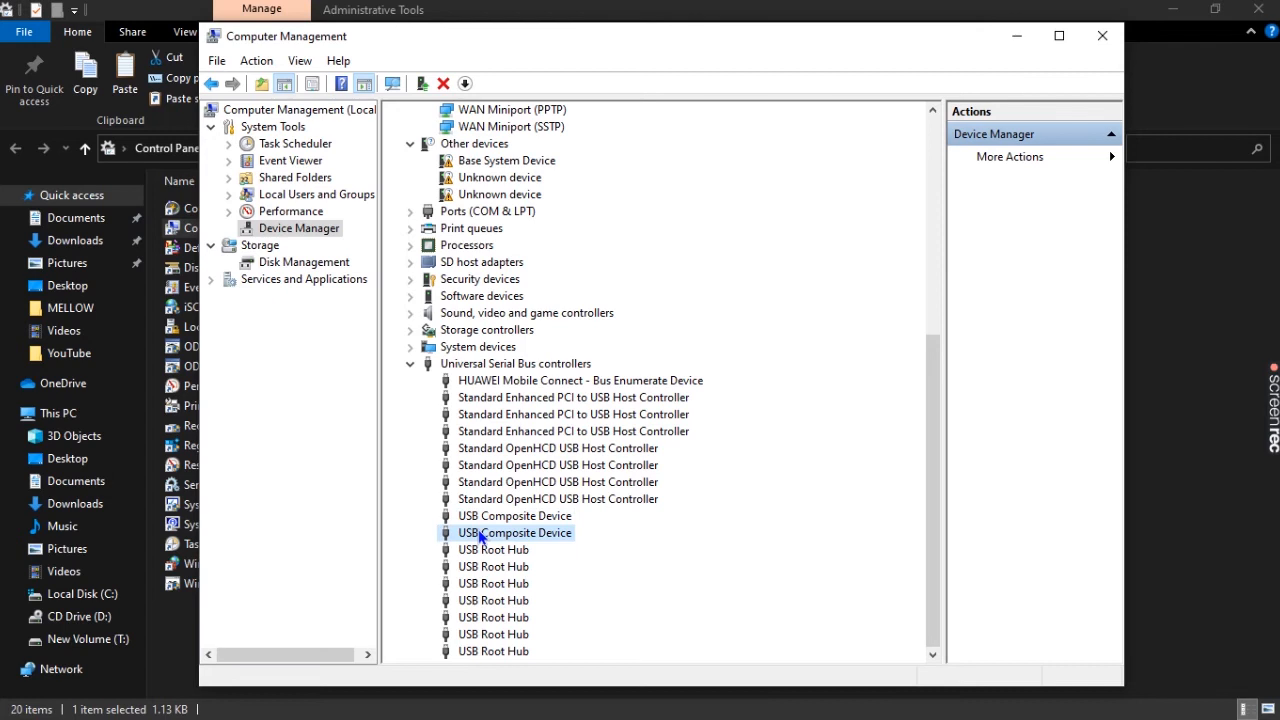
{"action": "right_click", "coordinate": [507, 532]}
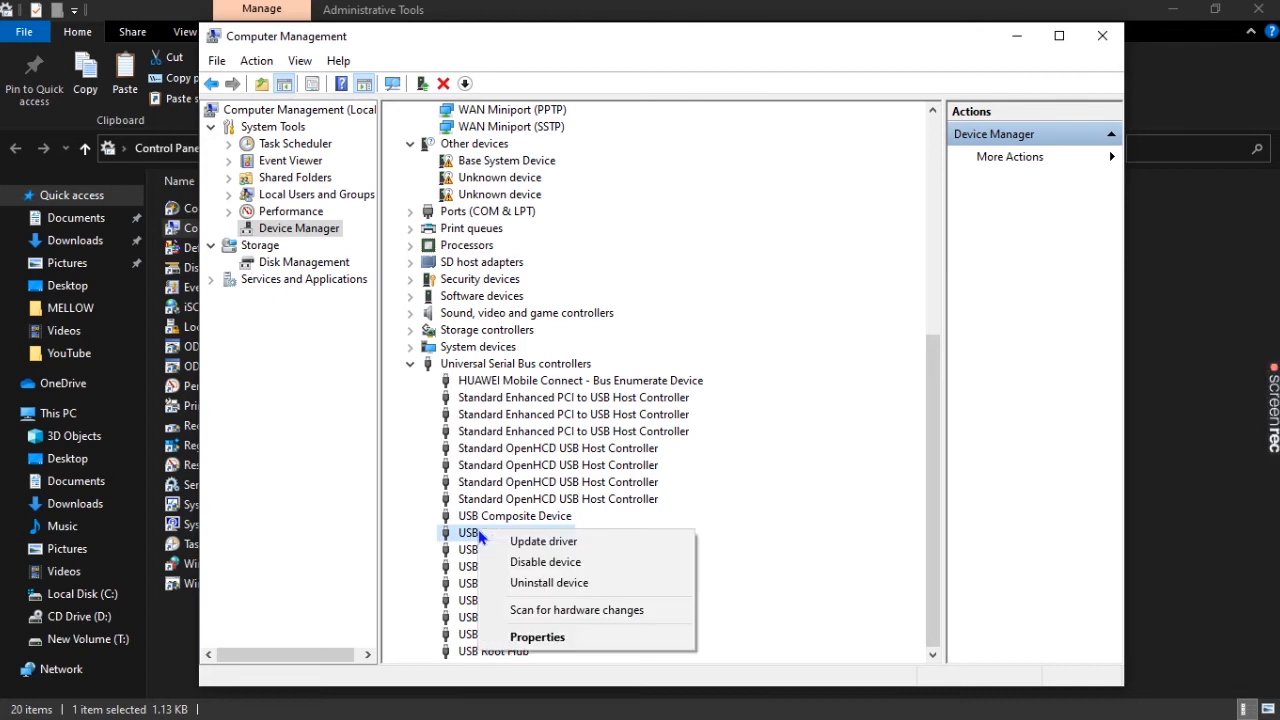
{"action": "left_click", "coordinate": [515, 532]}
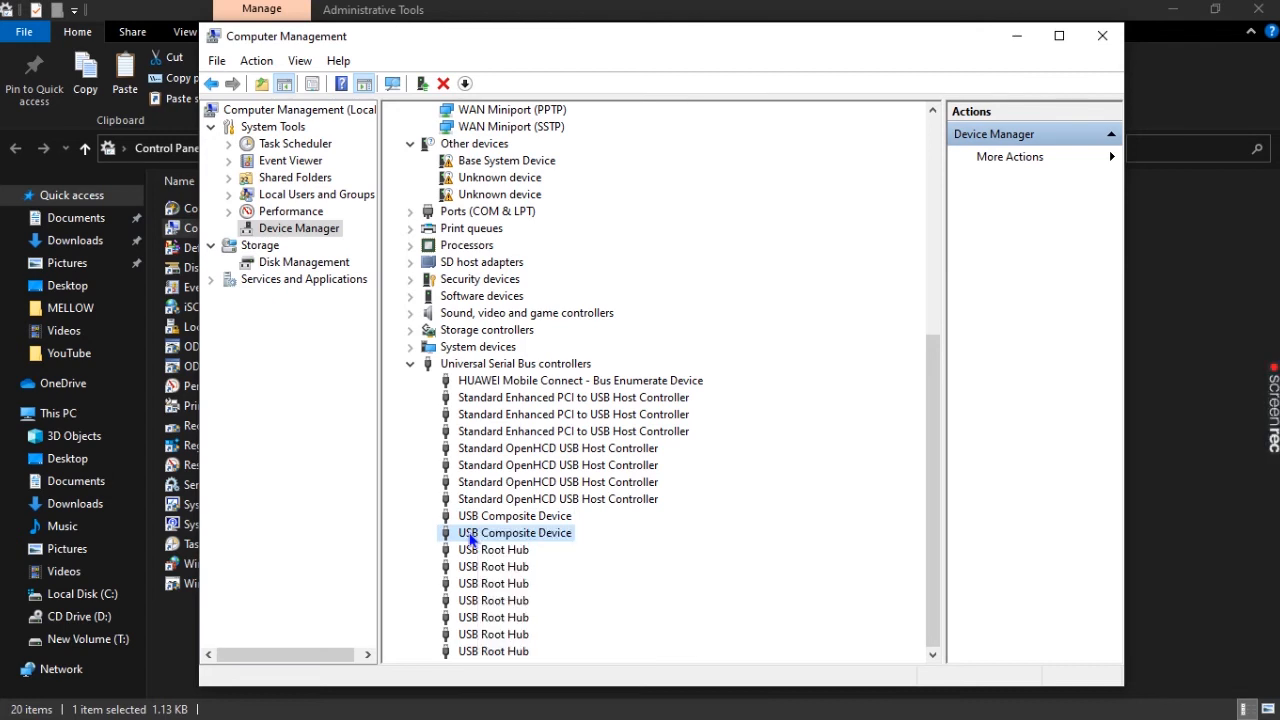
{"action": "right_click", "coordinate": [507, 532]}
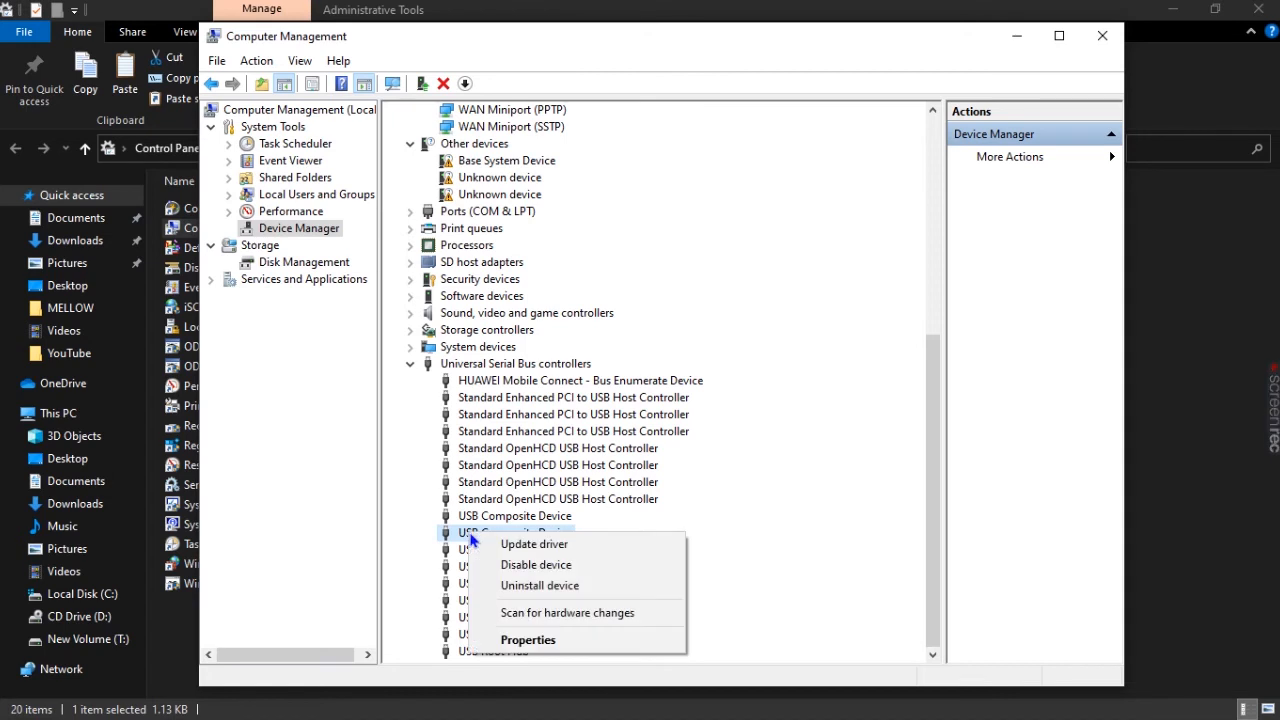
{"action": "mouse_move", "coordinate": [536, 564]}
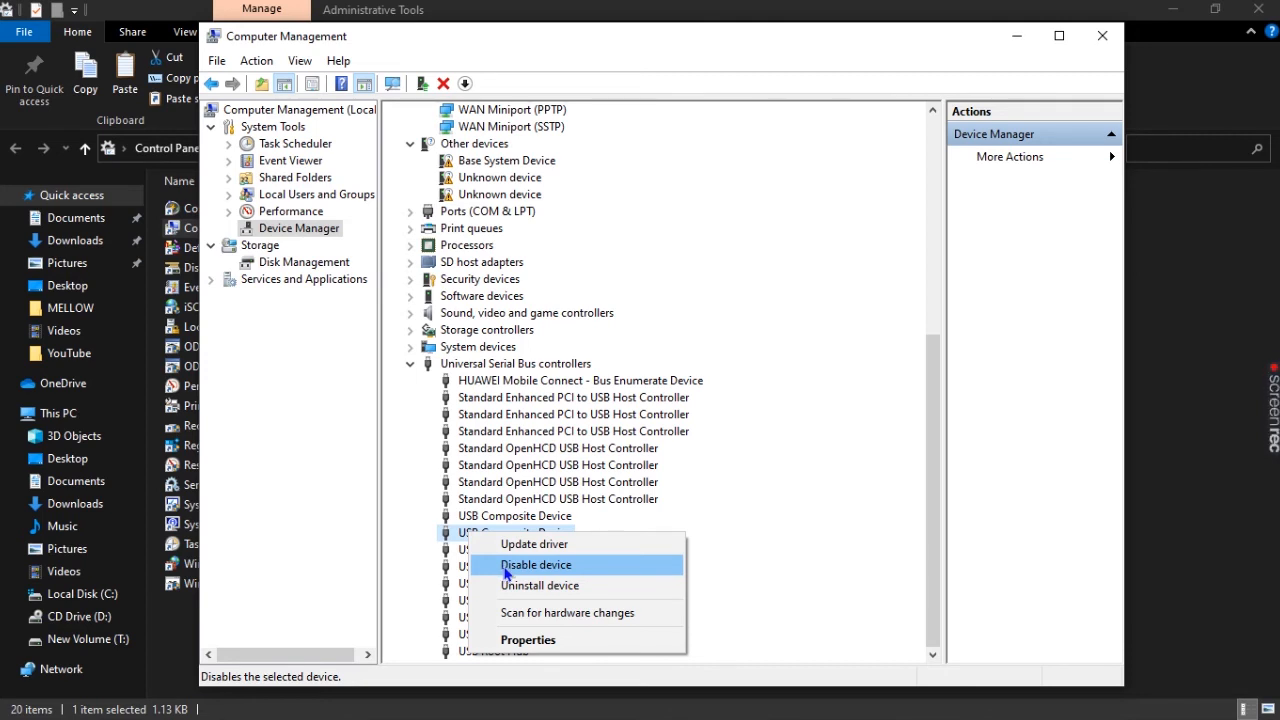
Step: Disable the second USB Composite Device and confirm the warning with Yes
{"action": "left_click", "coordinate": [536, 565]}
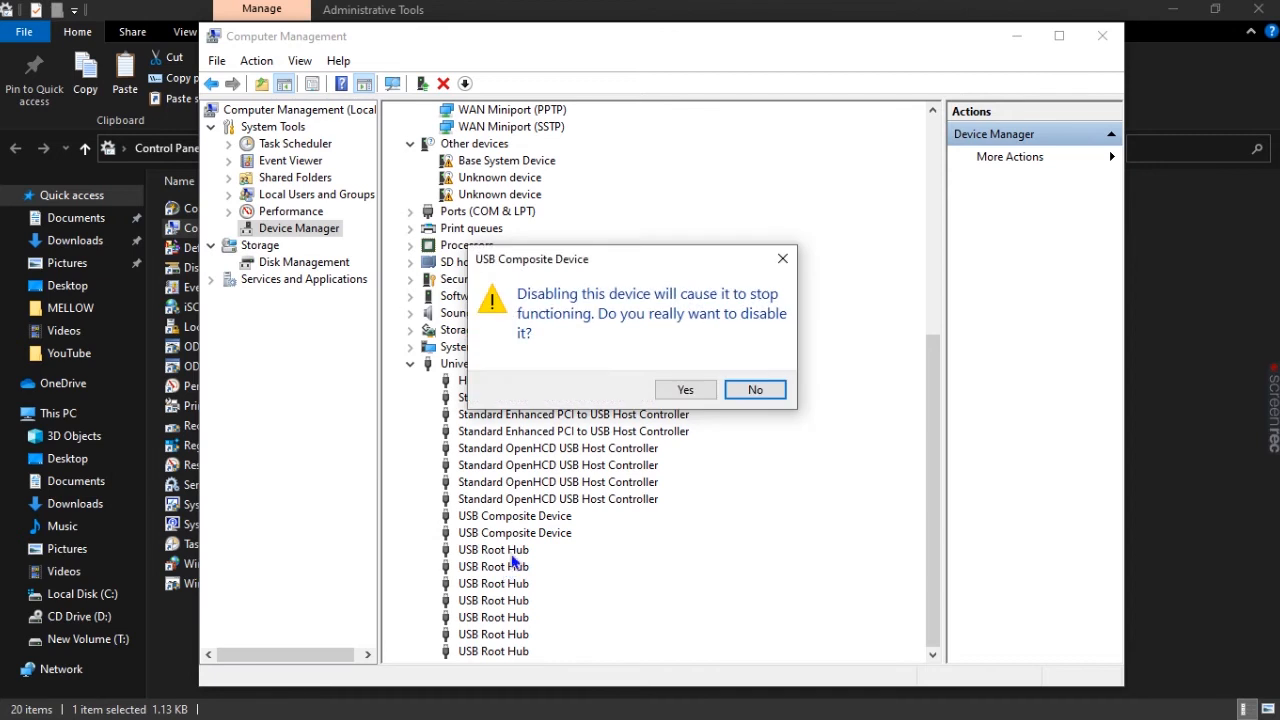
{"action": "mouse_move", "coordinate": [573, 347]}
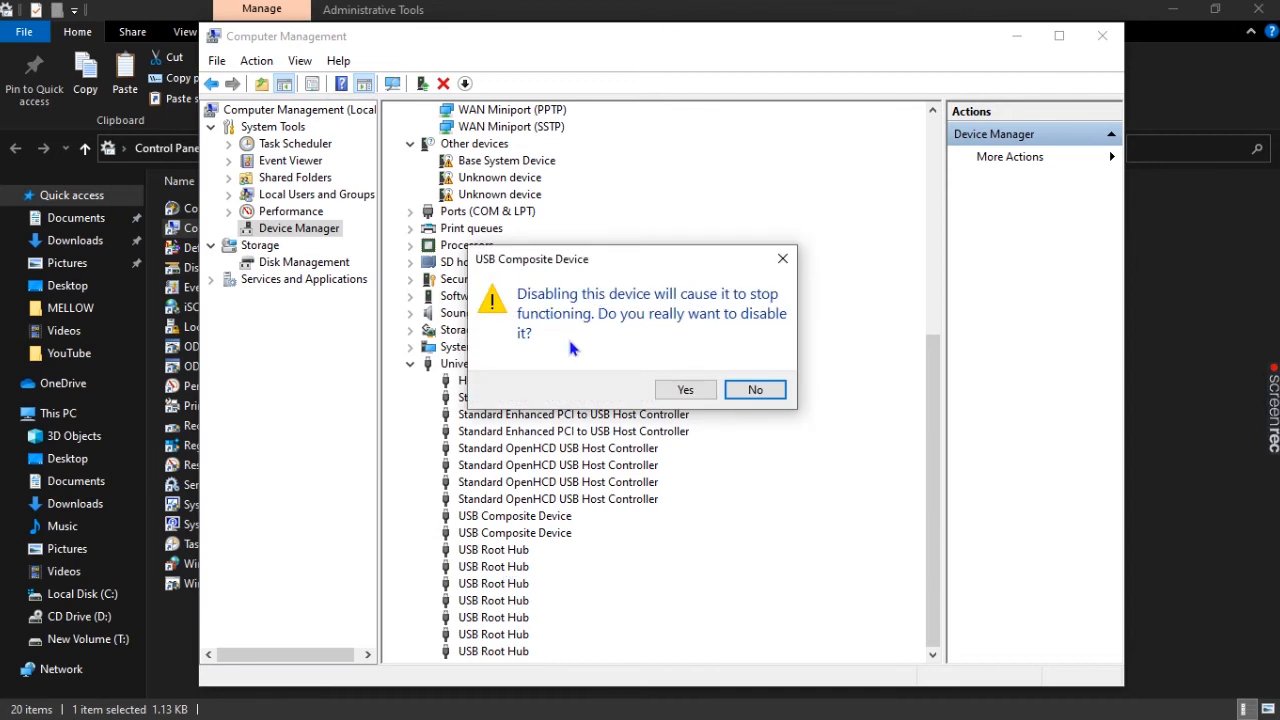
{"action": "mouse_move", "coordinate": [683, 325]}
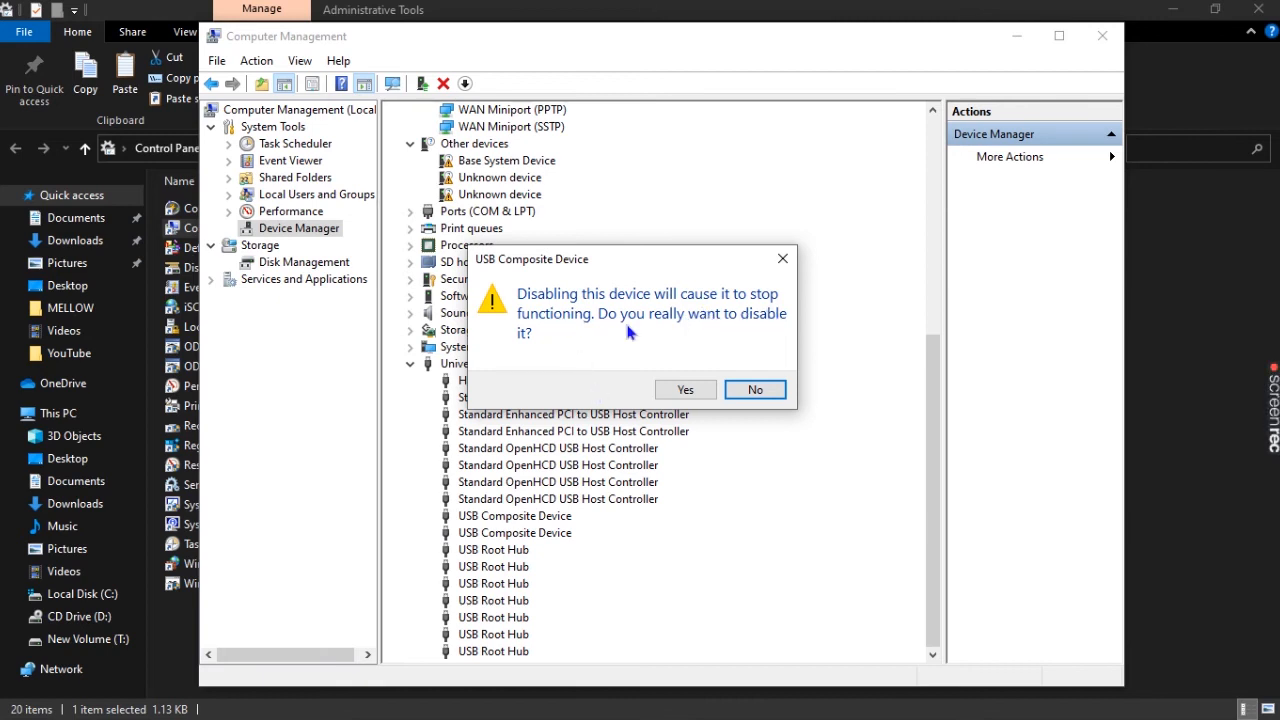
{"action": "mouse_move", "coordinate": [720, 360]}
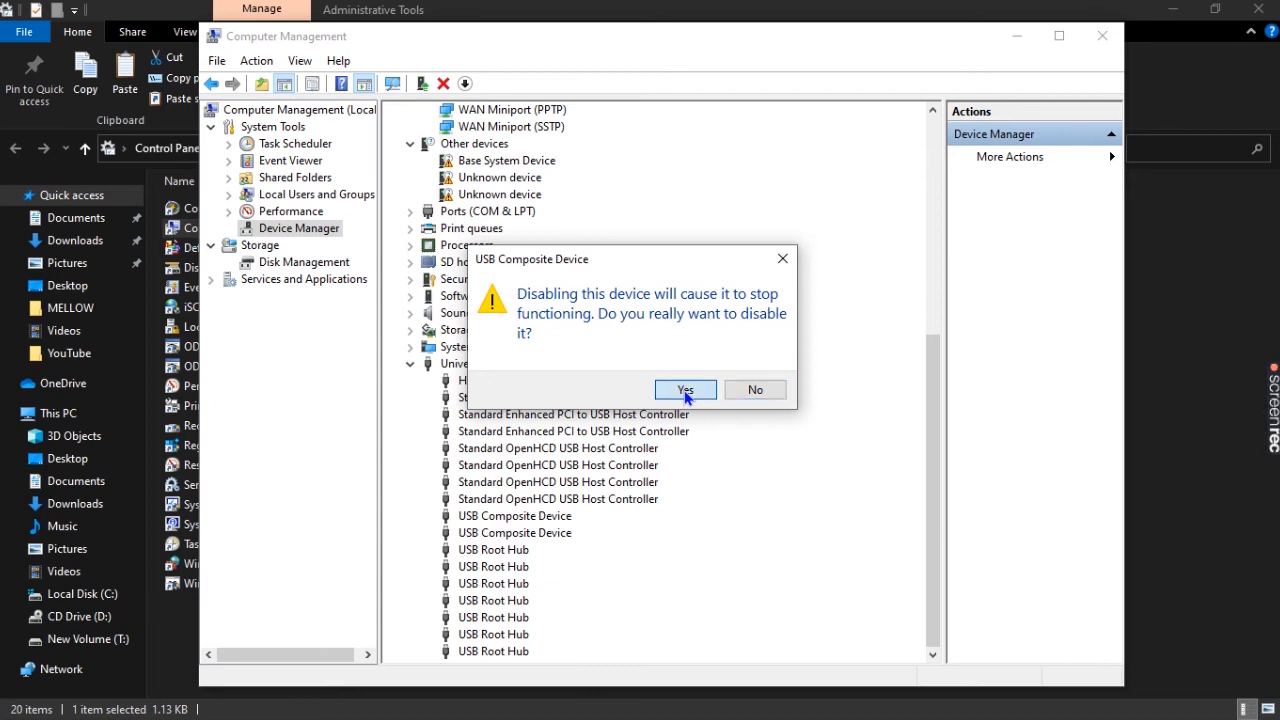
{"action": "left_click", "coordinate": [684, 389]}
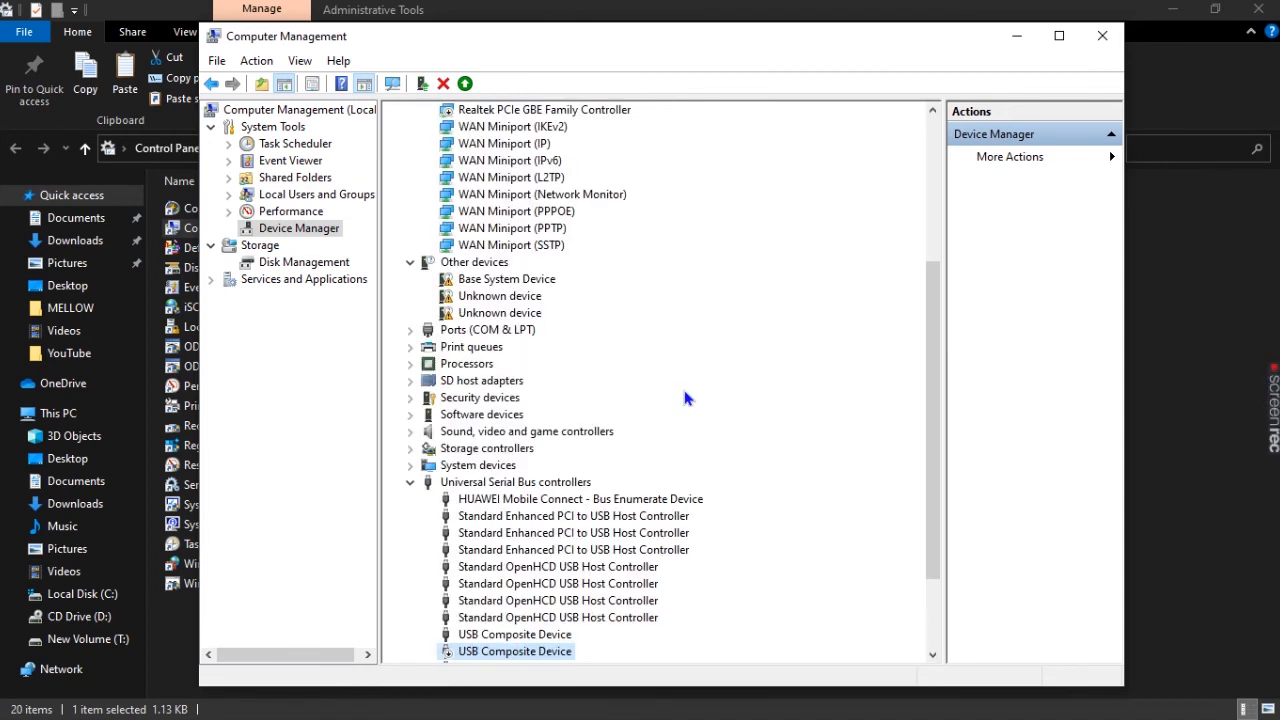
{"action": "mouse_move", "coordinate": [672, 413]}
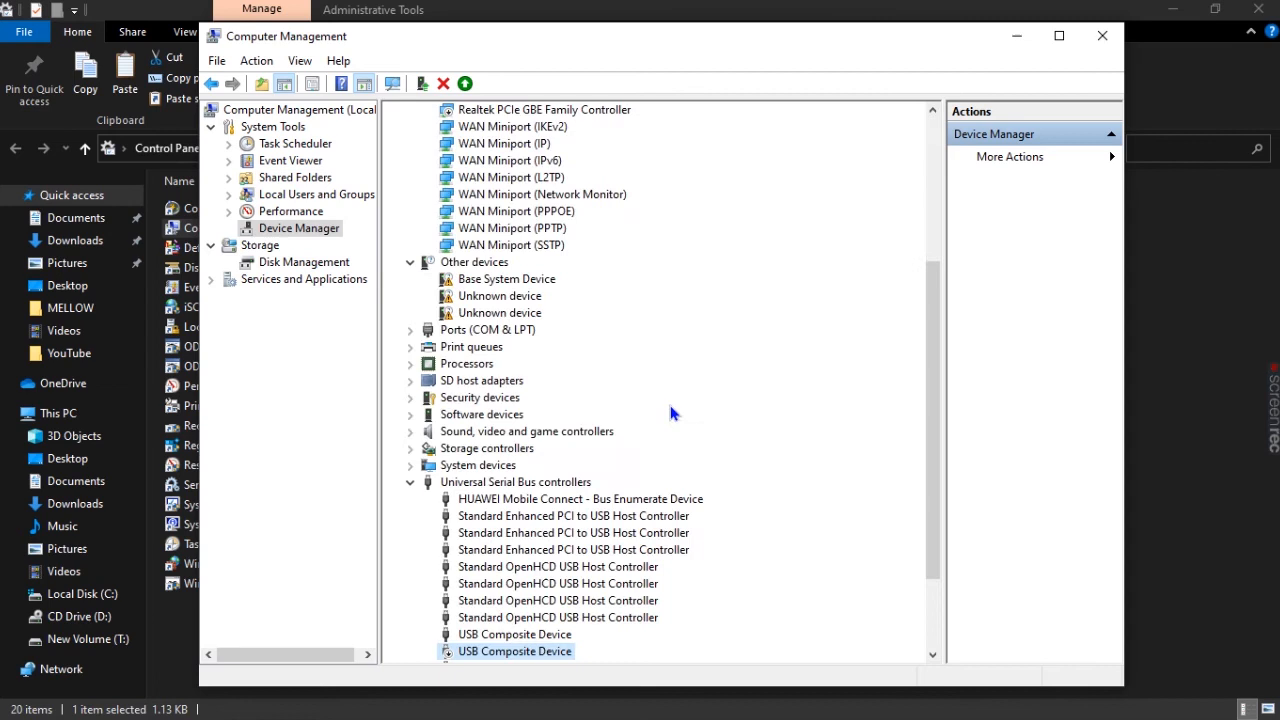
{"action": "mouse_move", "coordinate": [922, 445]}
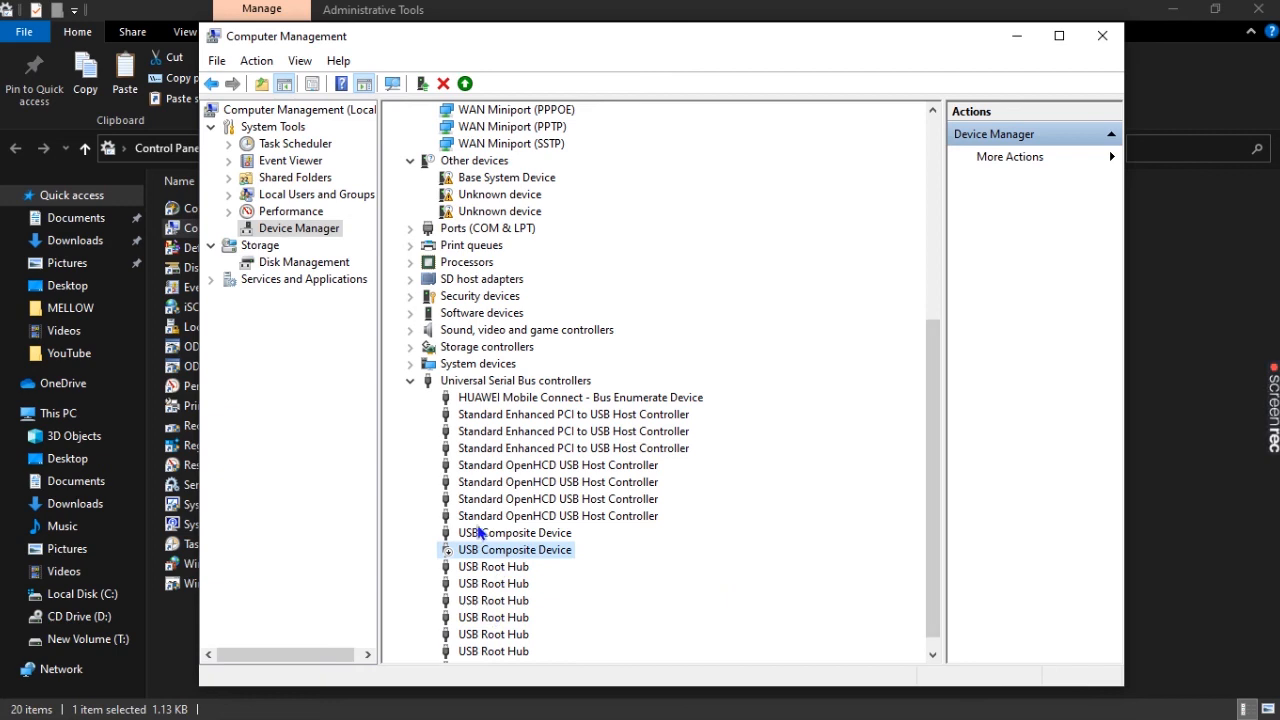
{"action": "mouse_move", "coordinate": [460, 560]}
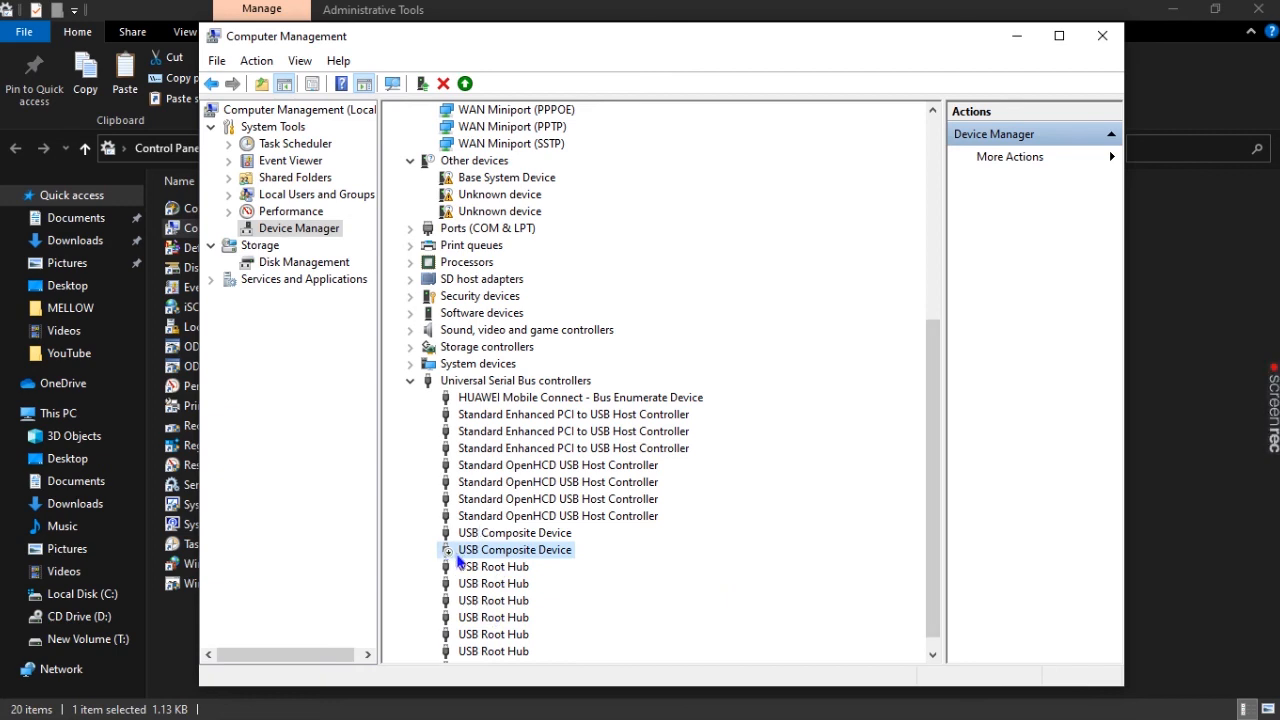
{"action": "mouse_move", "coordinate": [849, 237]}
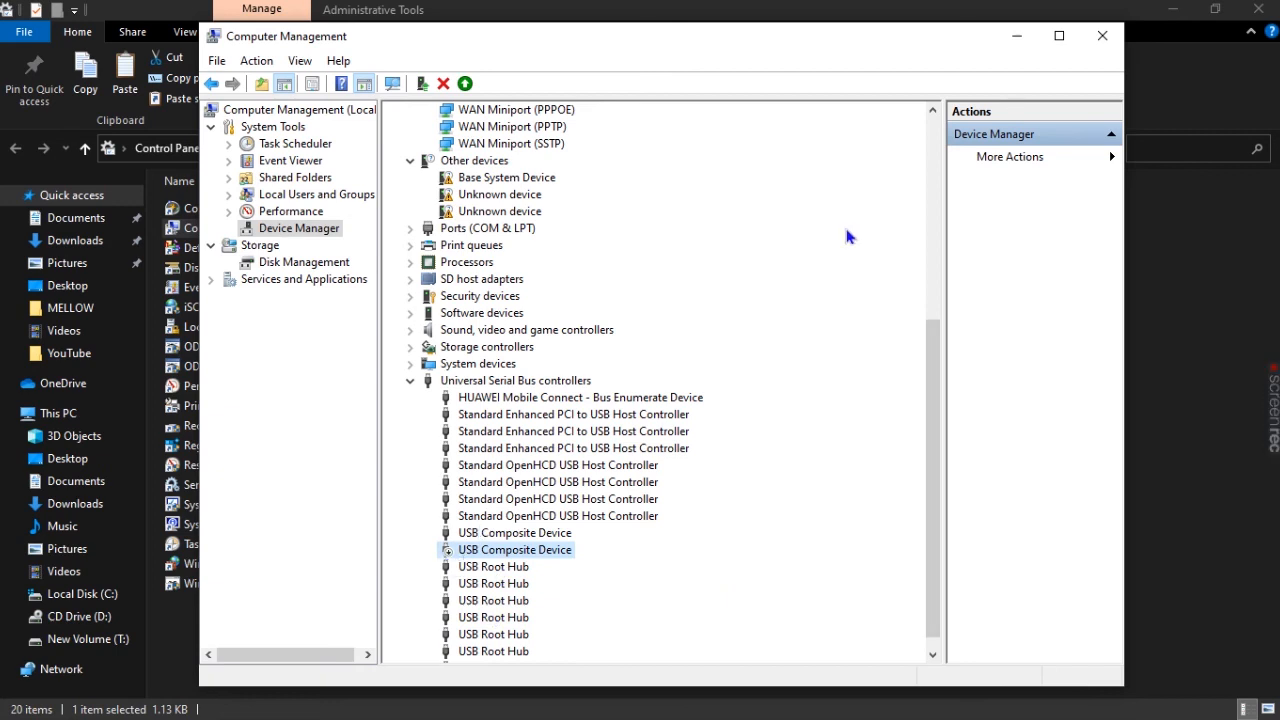
Step: Maximize the Computer Management window to reveal the disabled USB Composite Device
{"action": "left_click", "coordinate": [1058, 35]}
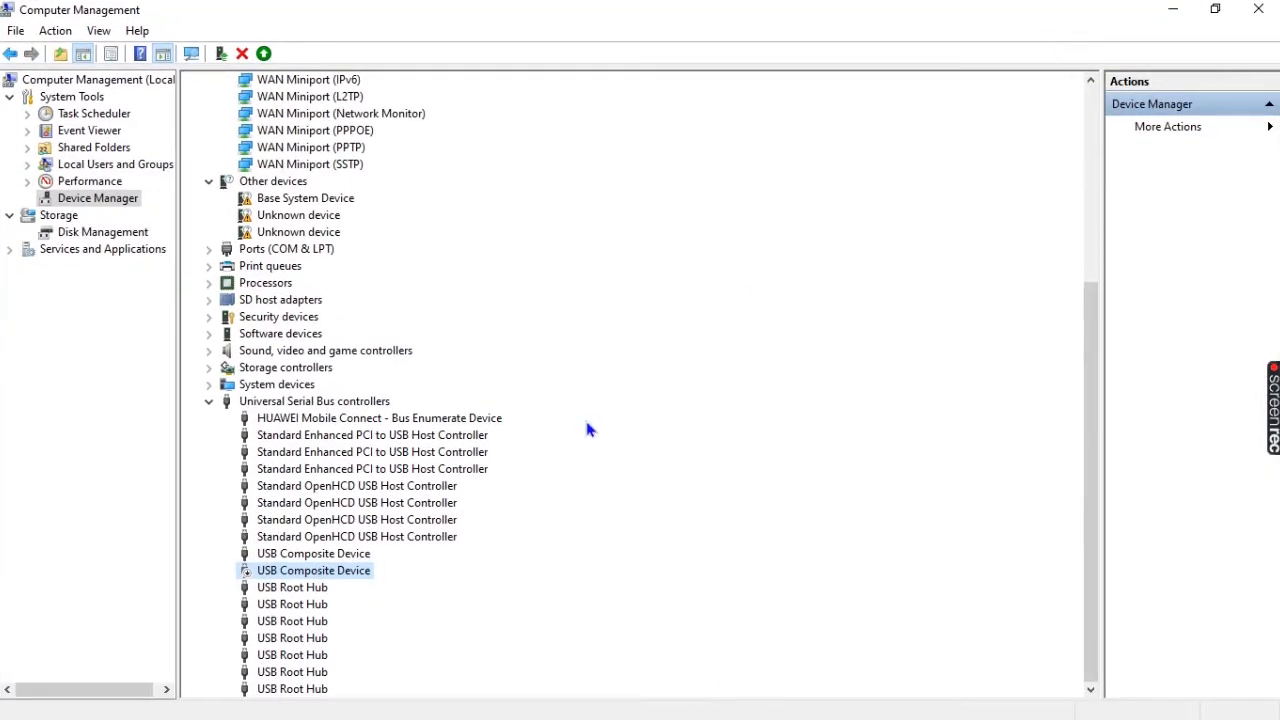
{"action": "mouse_move", "coordinate": [252, 582]}
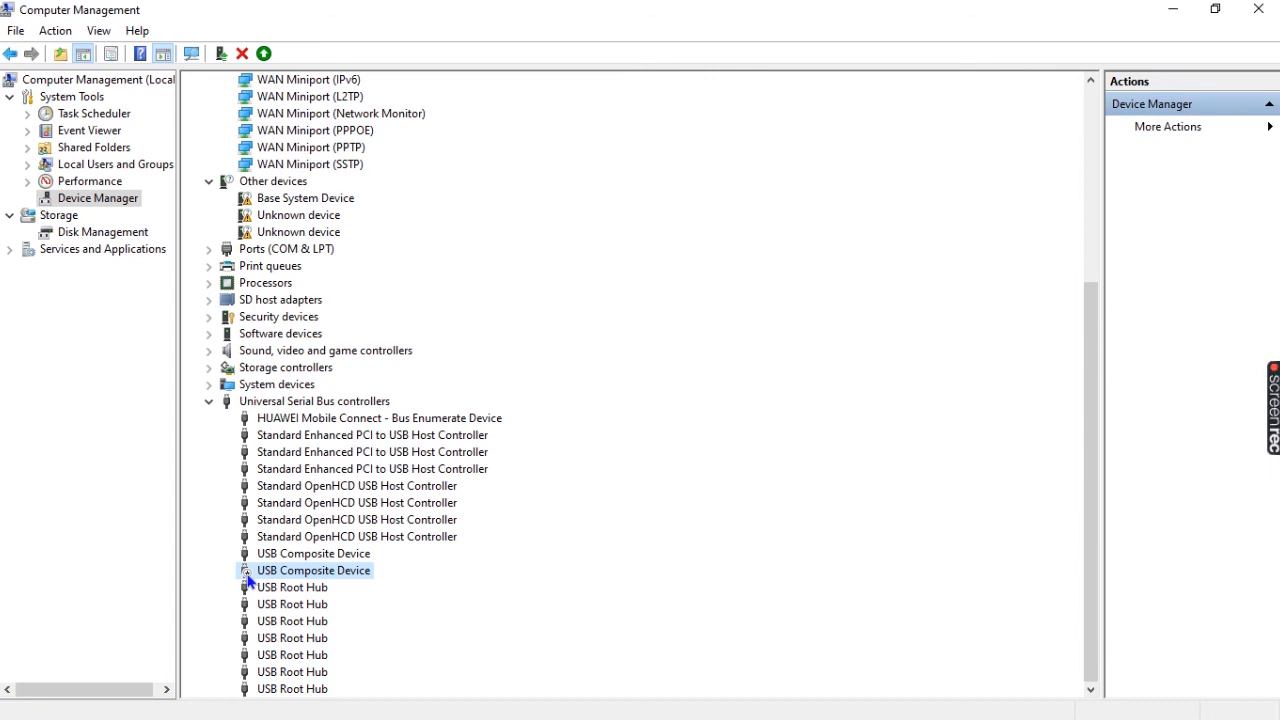
{"action": "mouse_move", "coordinate": [765, 455]}
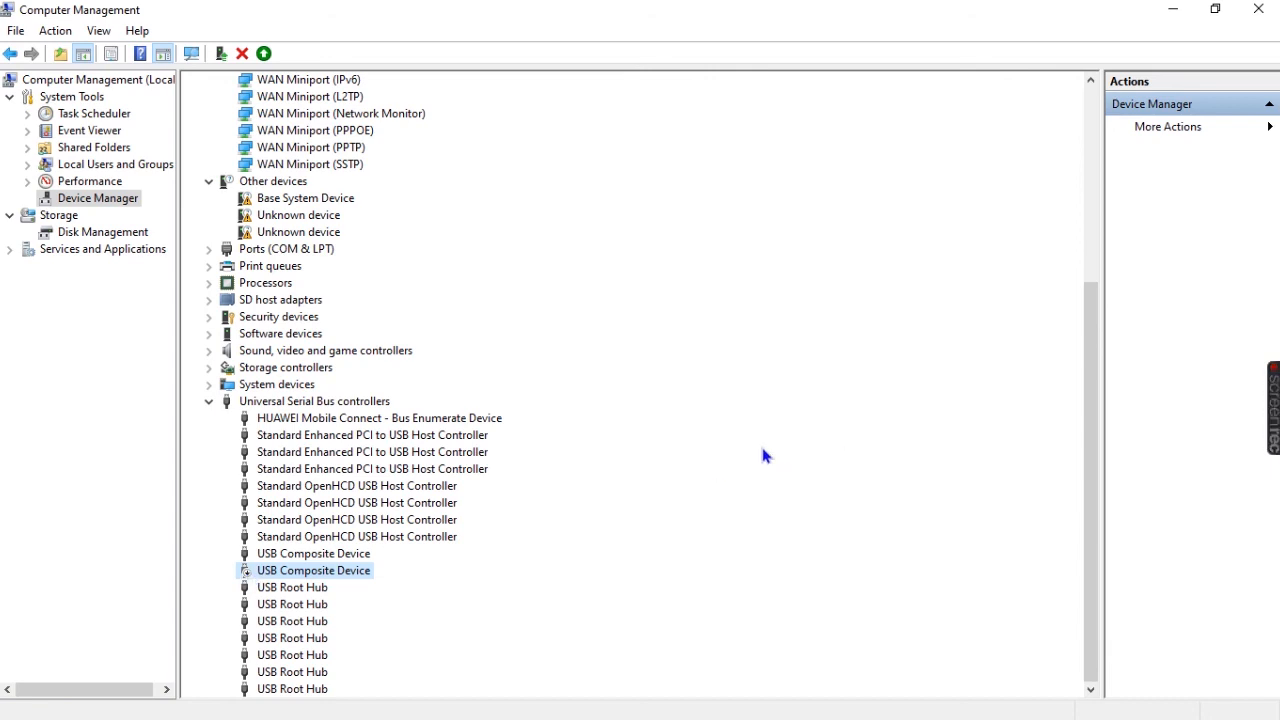
{"action": "mouse_move", "coordinate": [425, 497]}
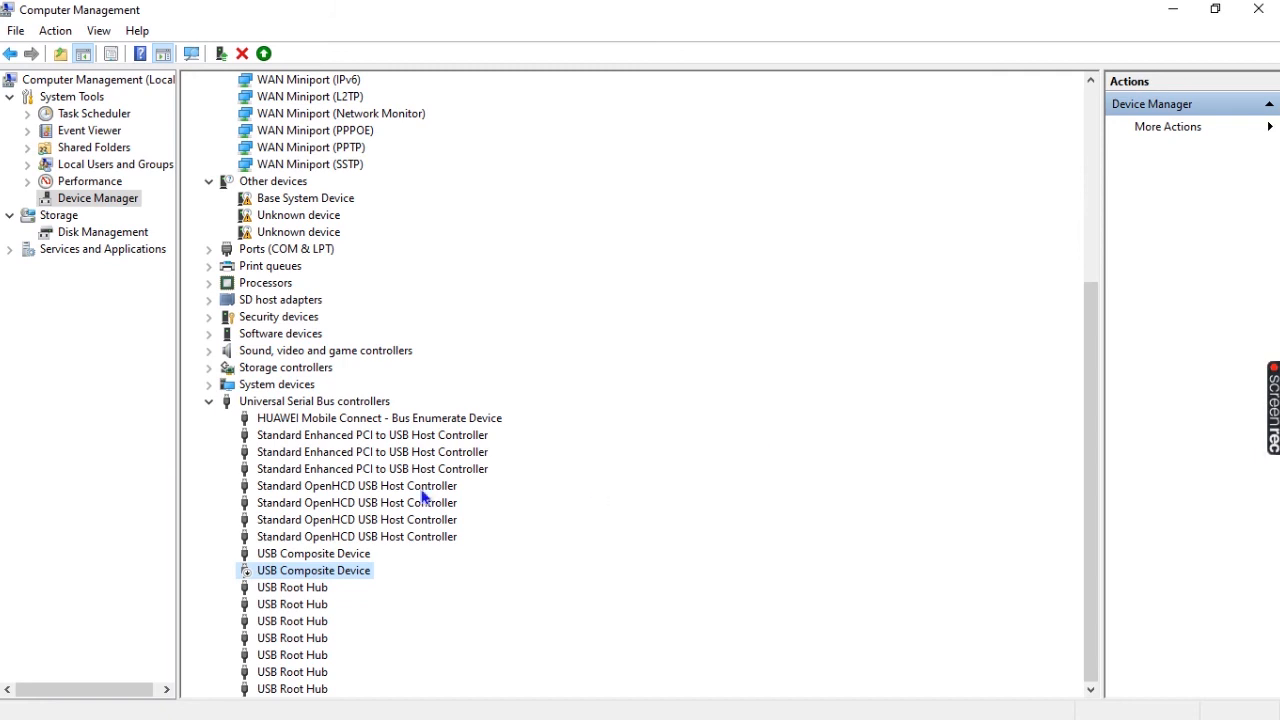
Step: Re-enable the disabled second USB Composite Device from its context actions
{"action": "right_click", "coordinate": [313, 570]}
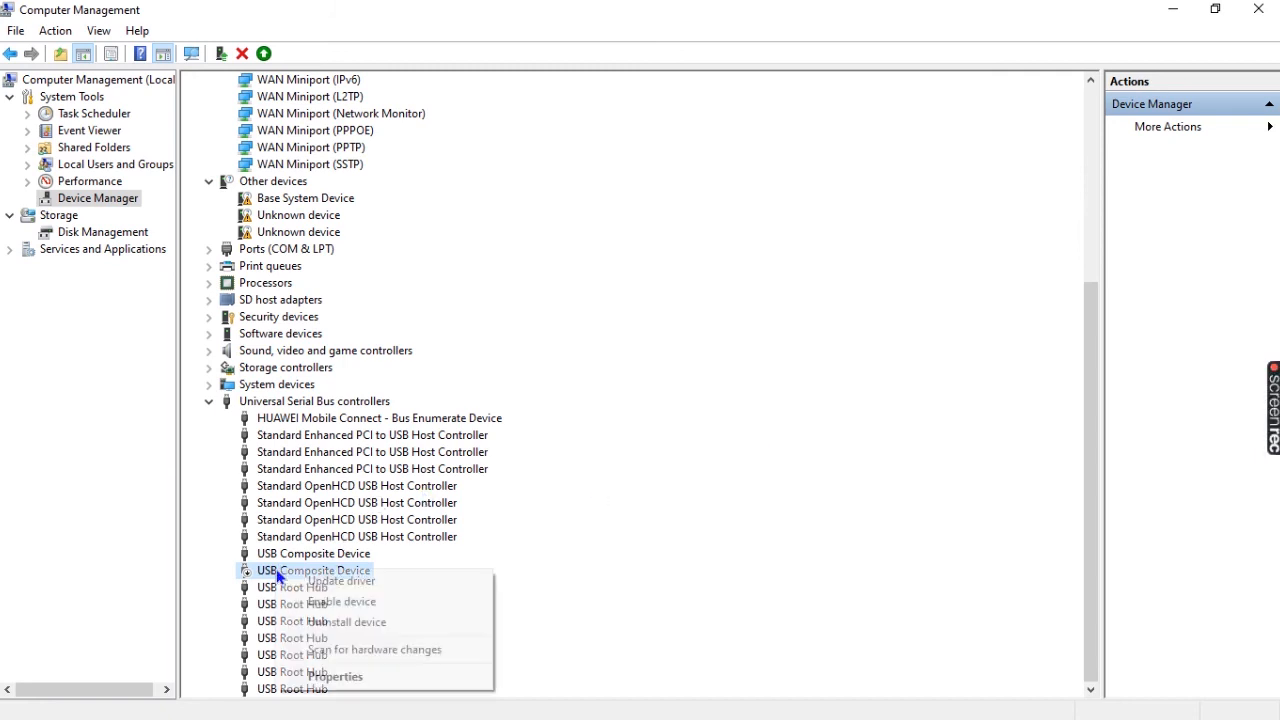
{"action": "mouse_move", "coordinate": [341, 601]}
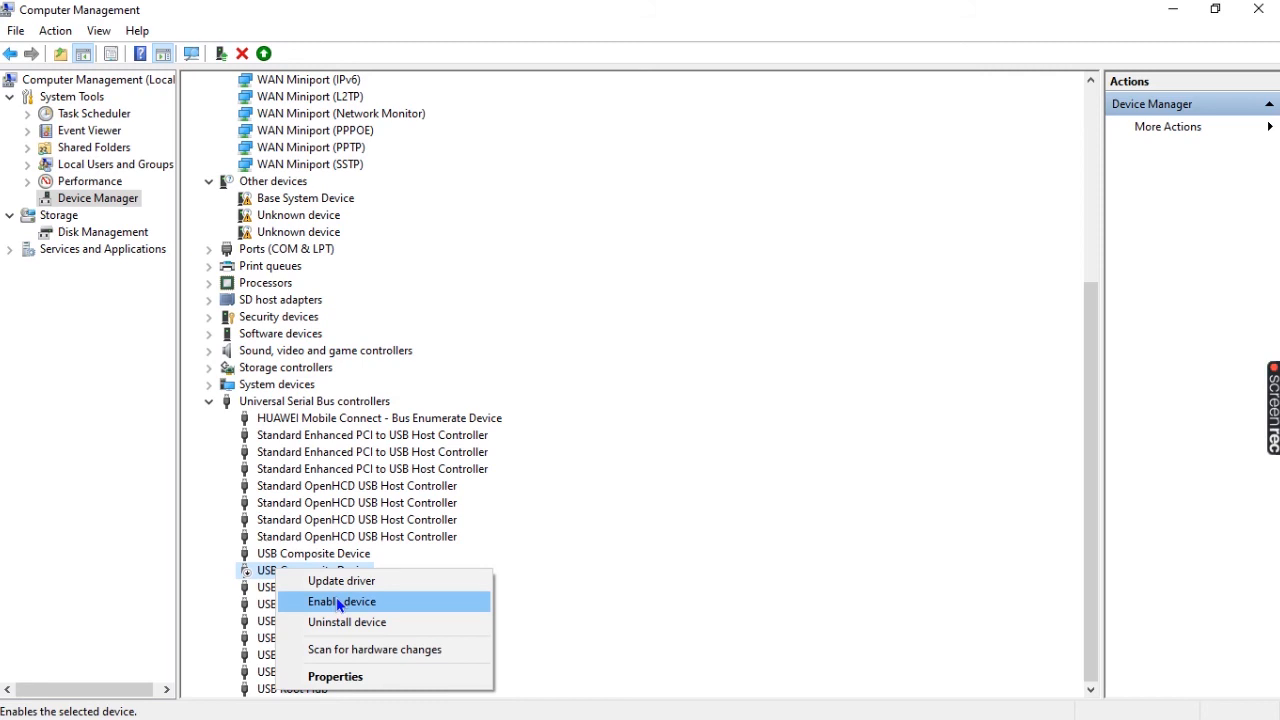
{"action": "left_click", "coordinate": [342, 601]}
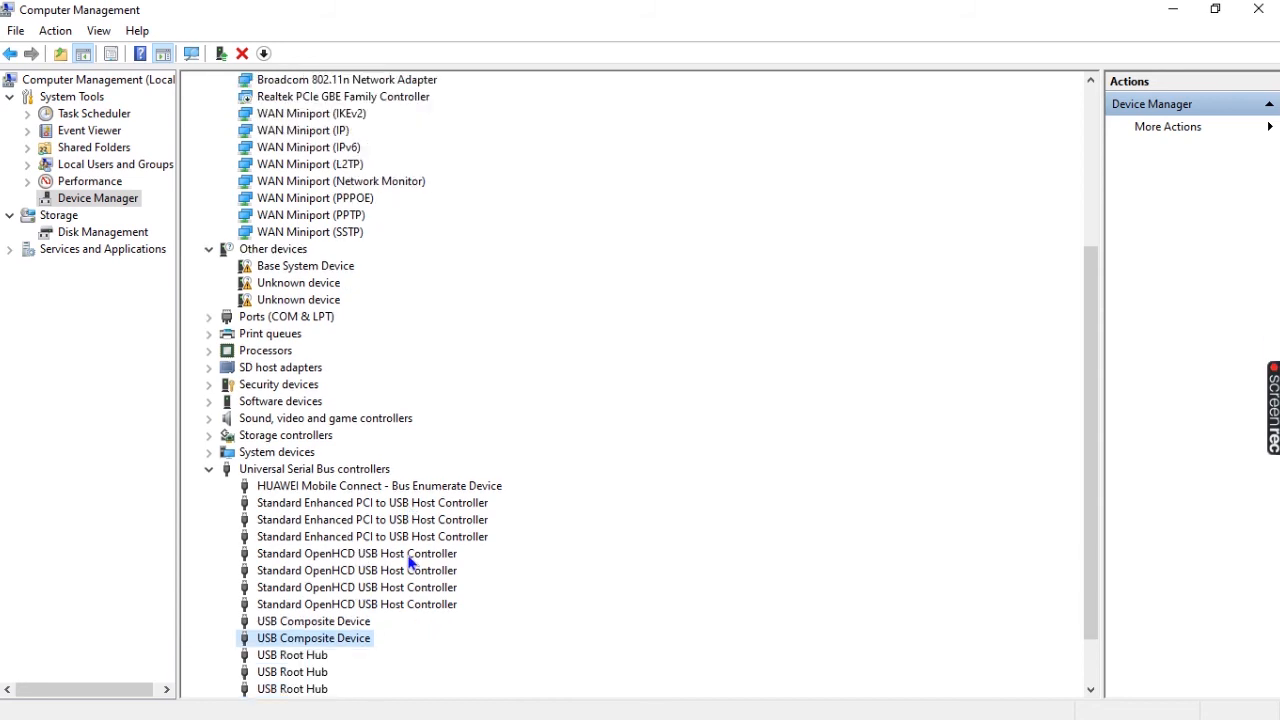
{"action": "scroll", "scroll_direction": "down", "scroll_amount": 3}
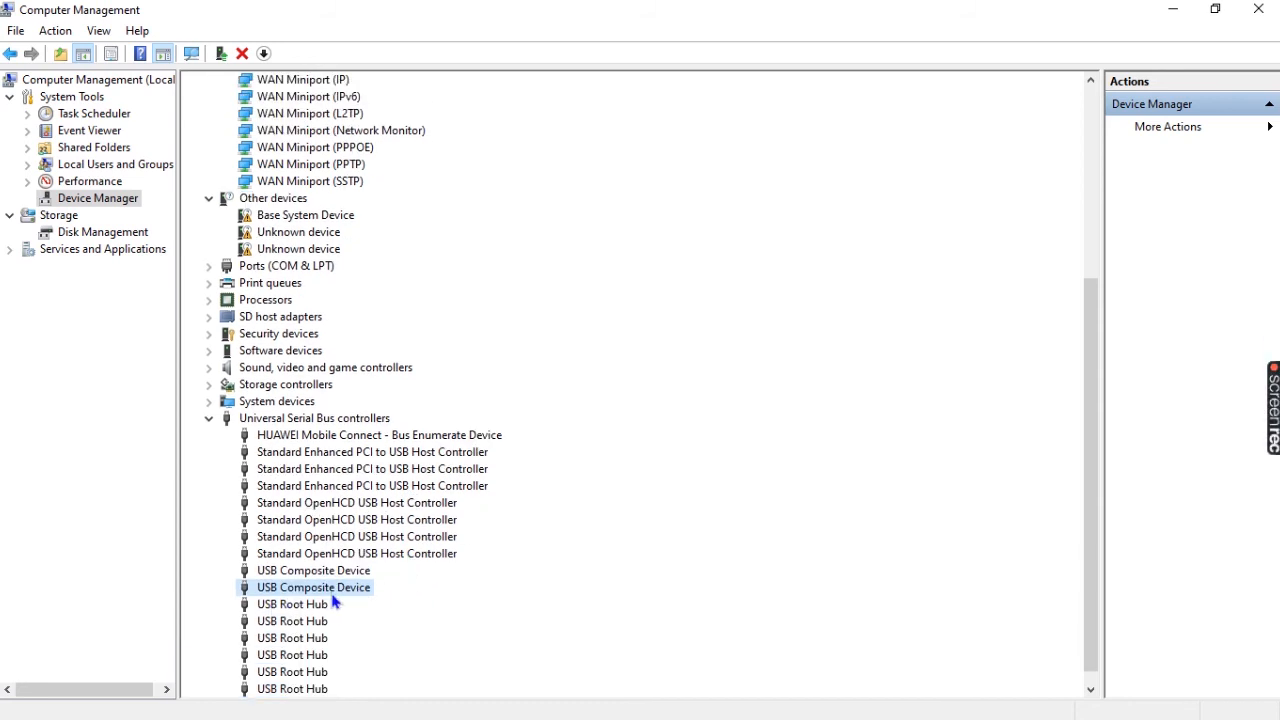
{"action": "mouse_move", "coordinate": [377, 596]}
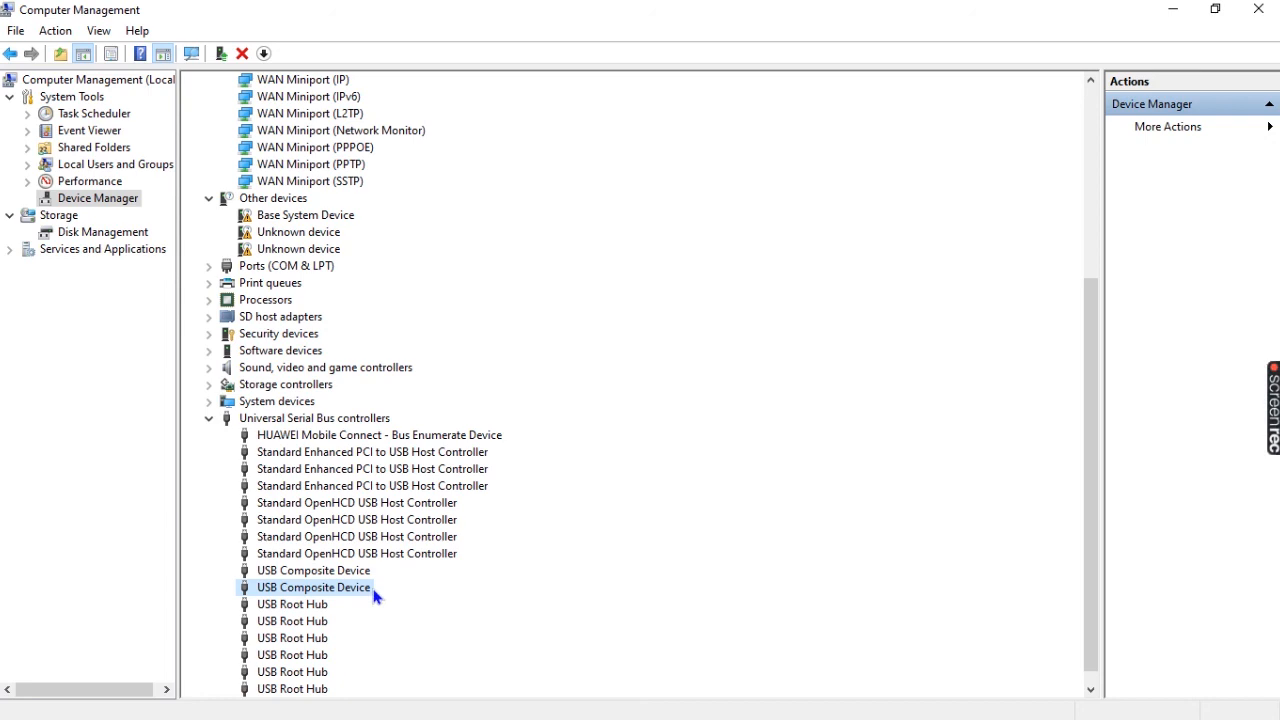
{"action": "mouse_move", "coordinate": [385, 582]}
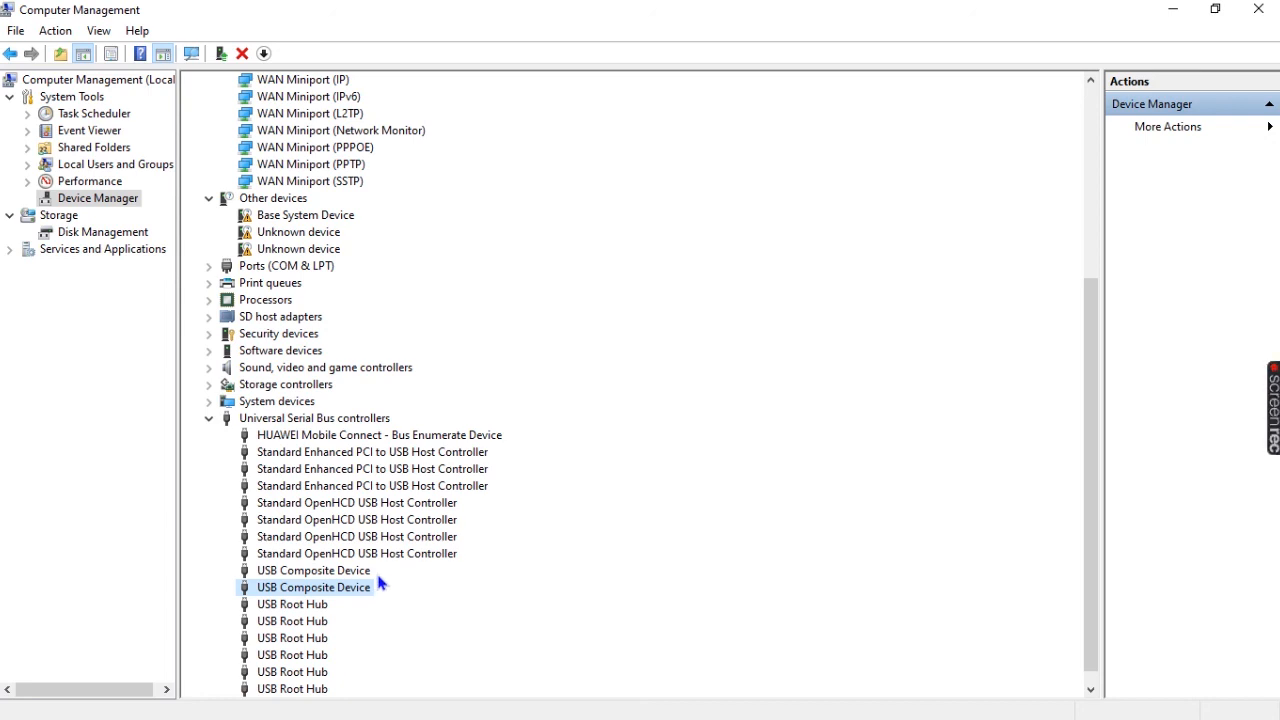